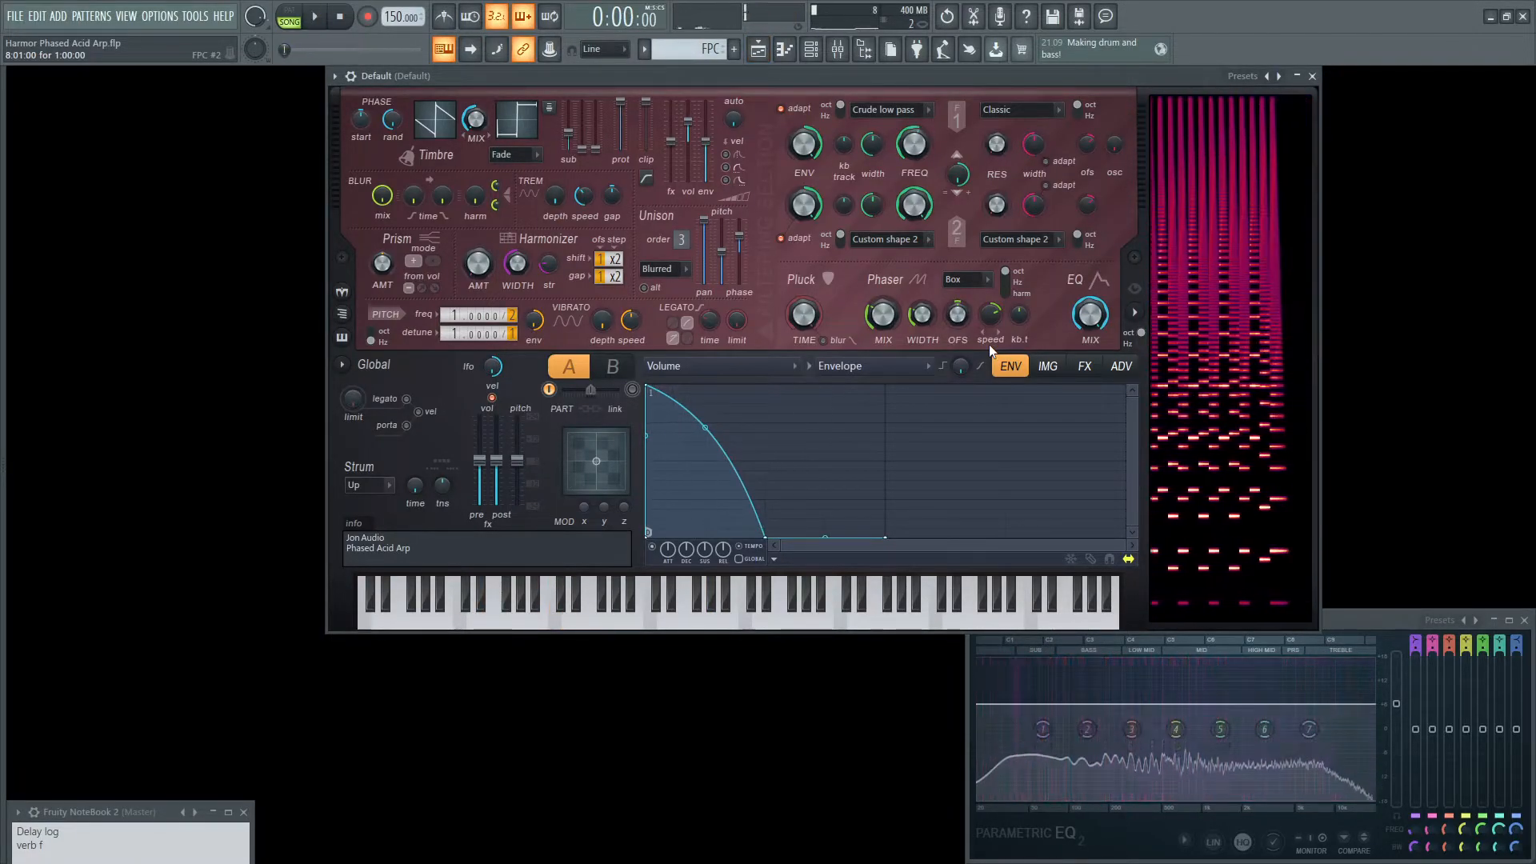
Show Harmor's effects page and switch compression mode from Warming to Off
left_click(1084, 366)
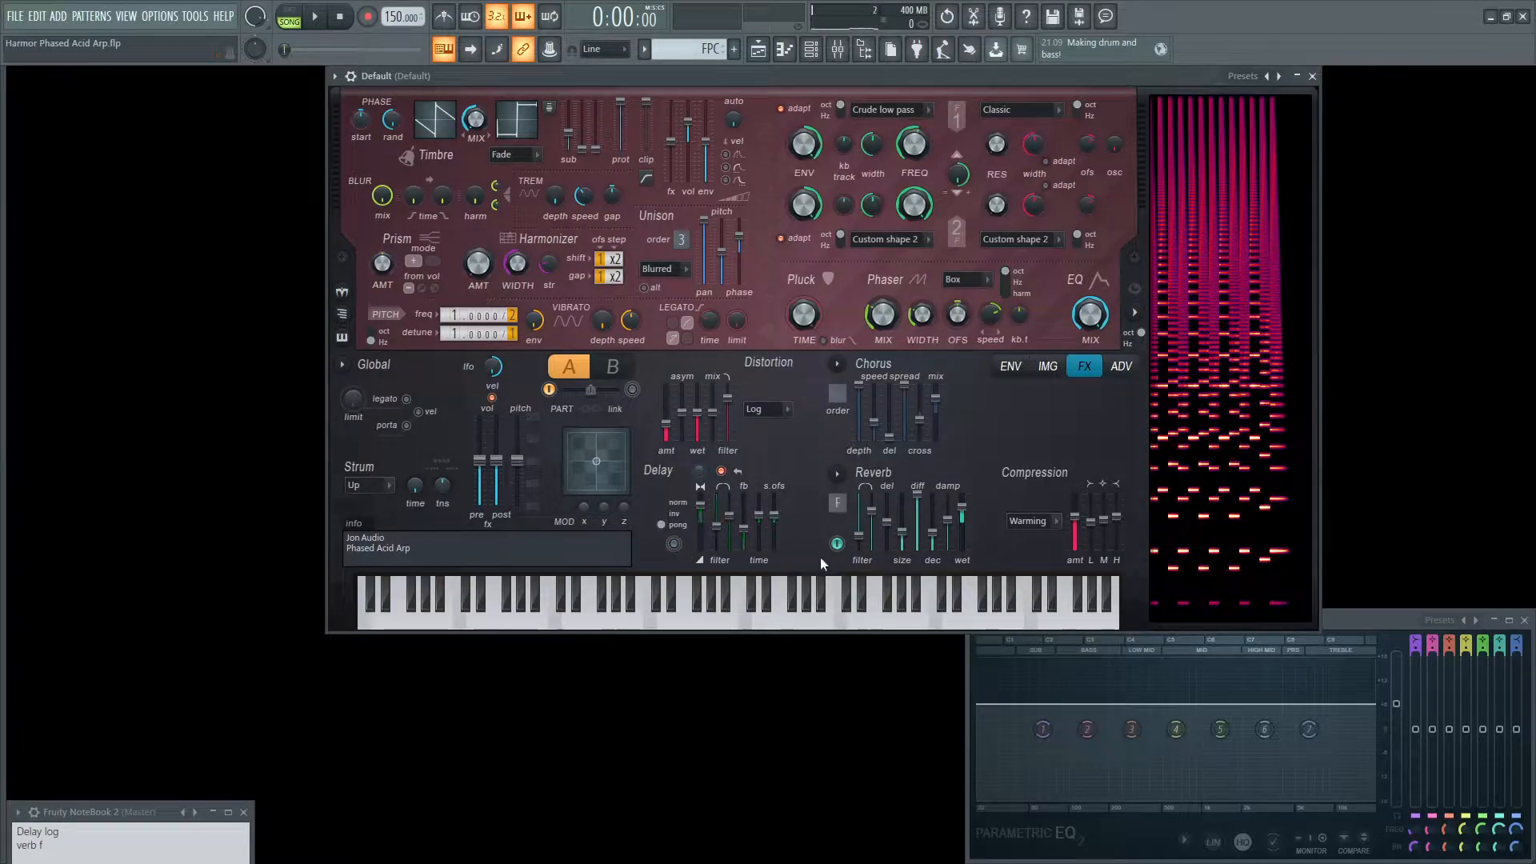
left_click(1033, 521)
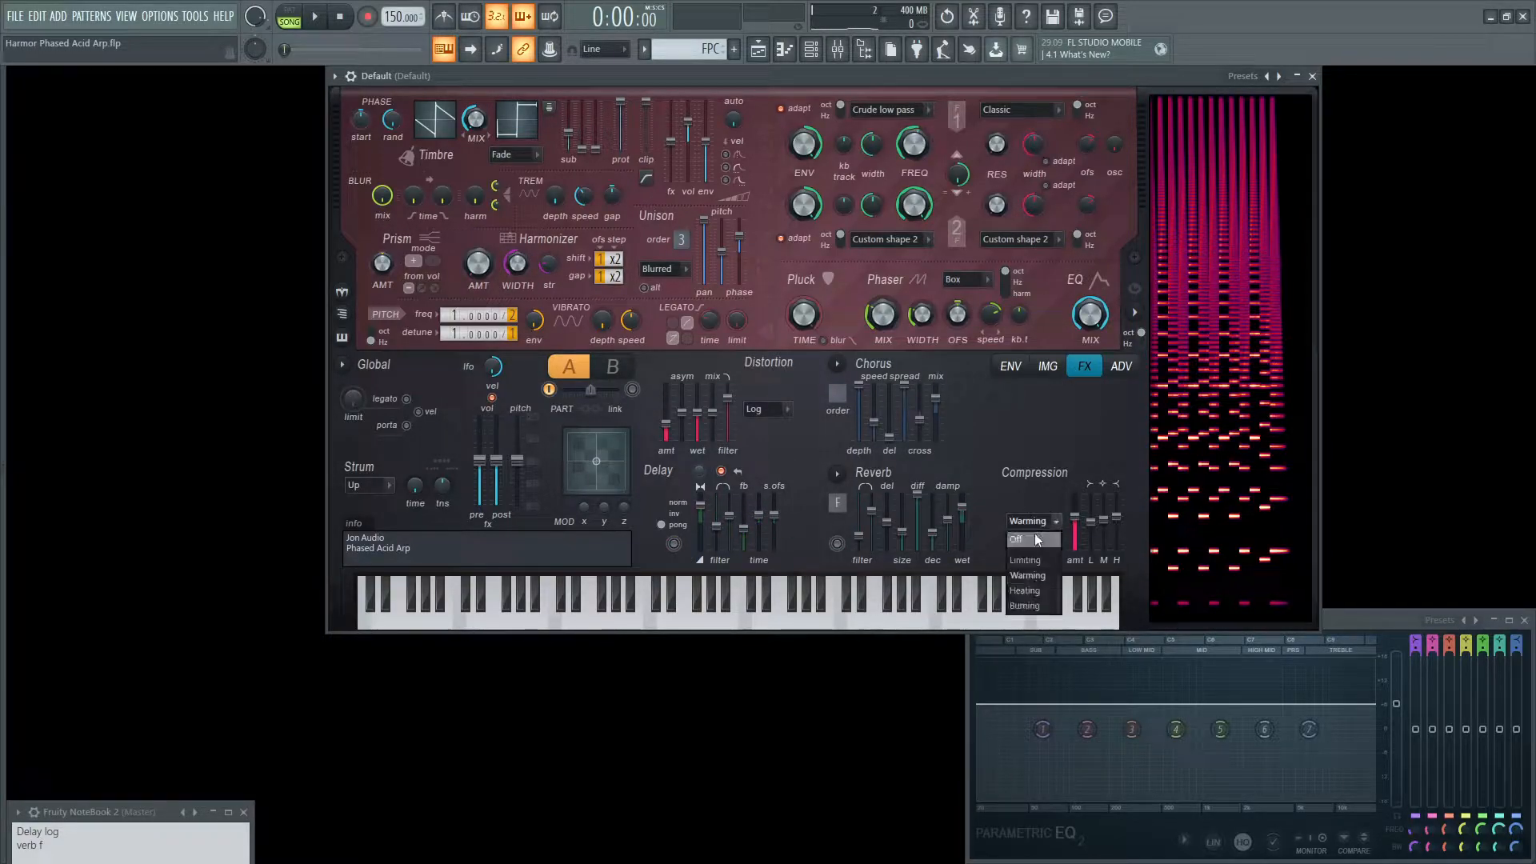
left_click(1016, 538)
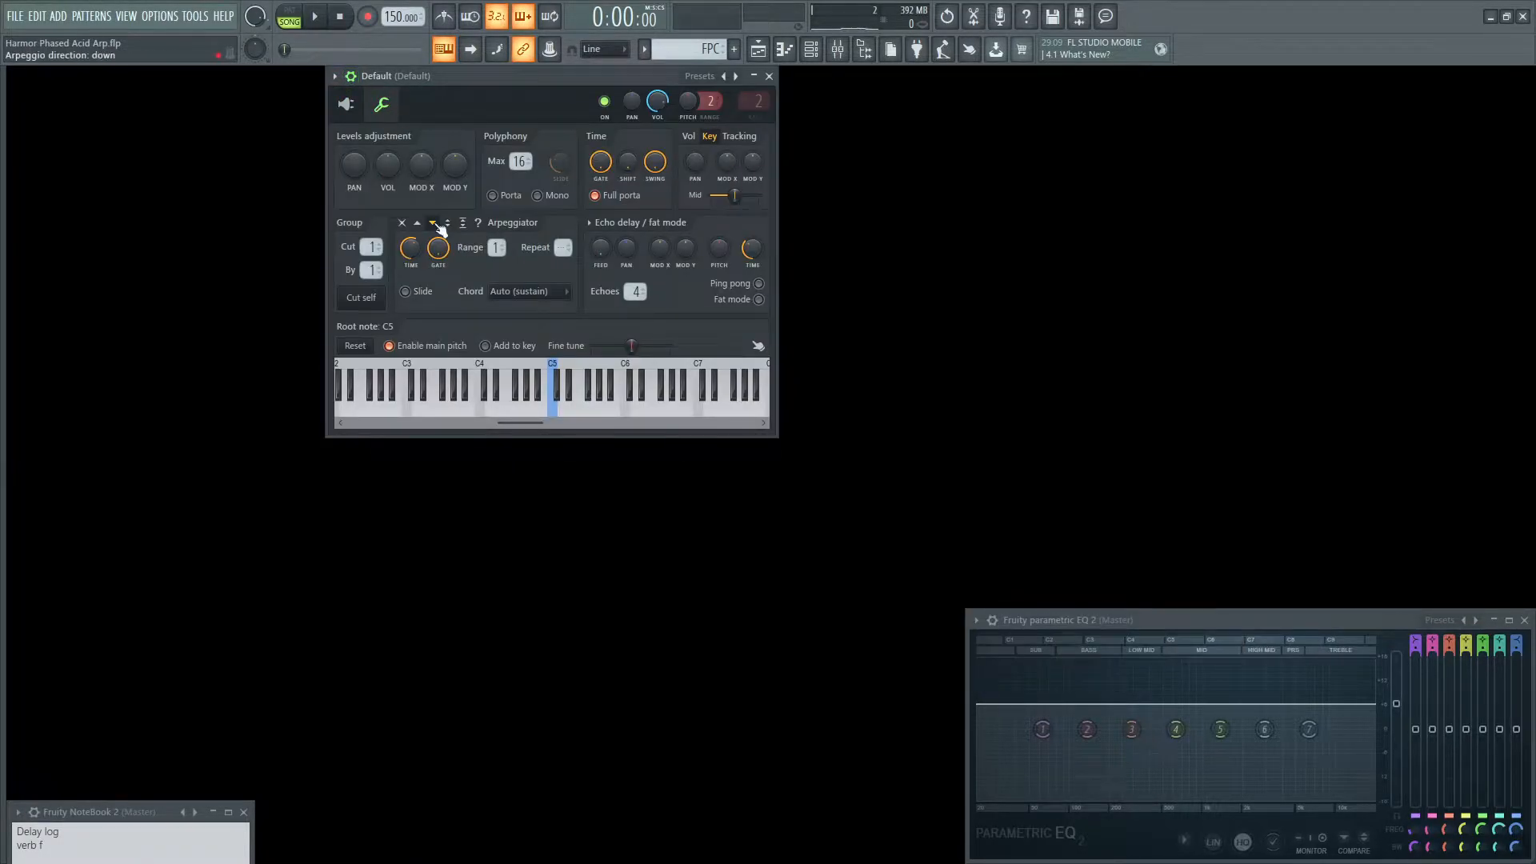
left_click(346, 105)
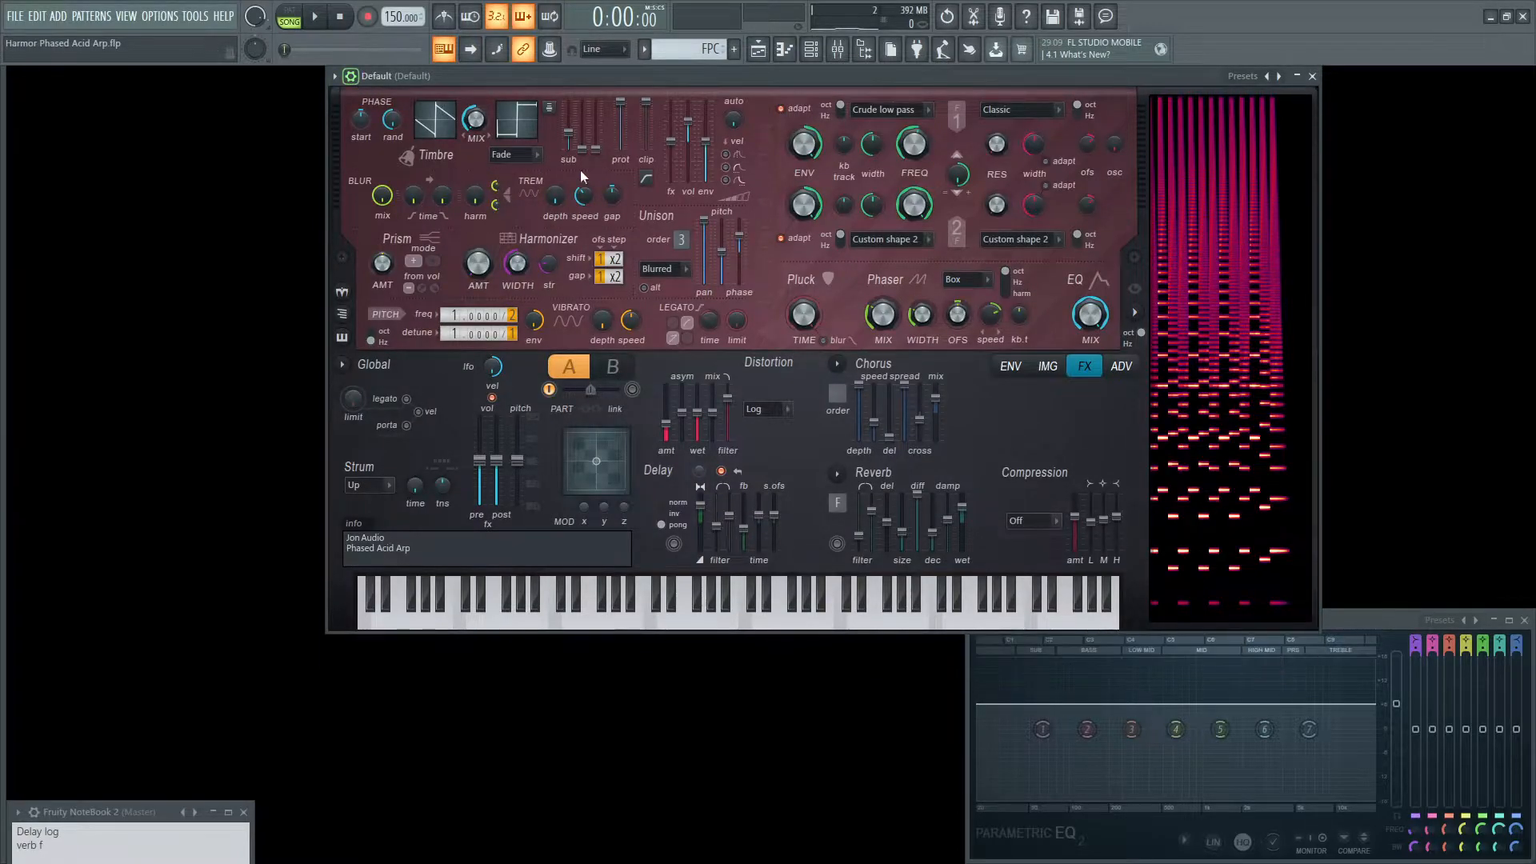
left_click(520, 605)
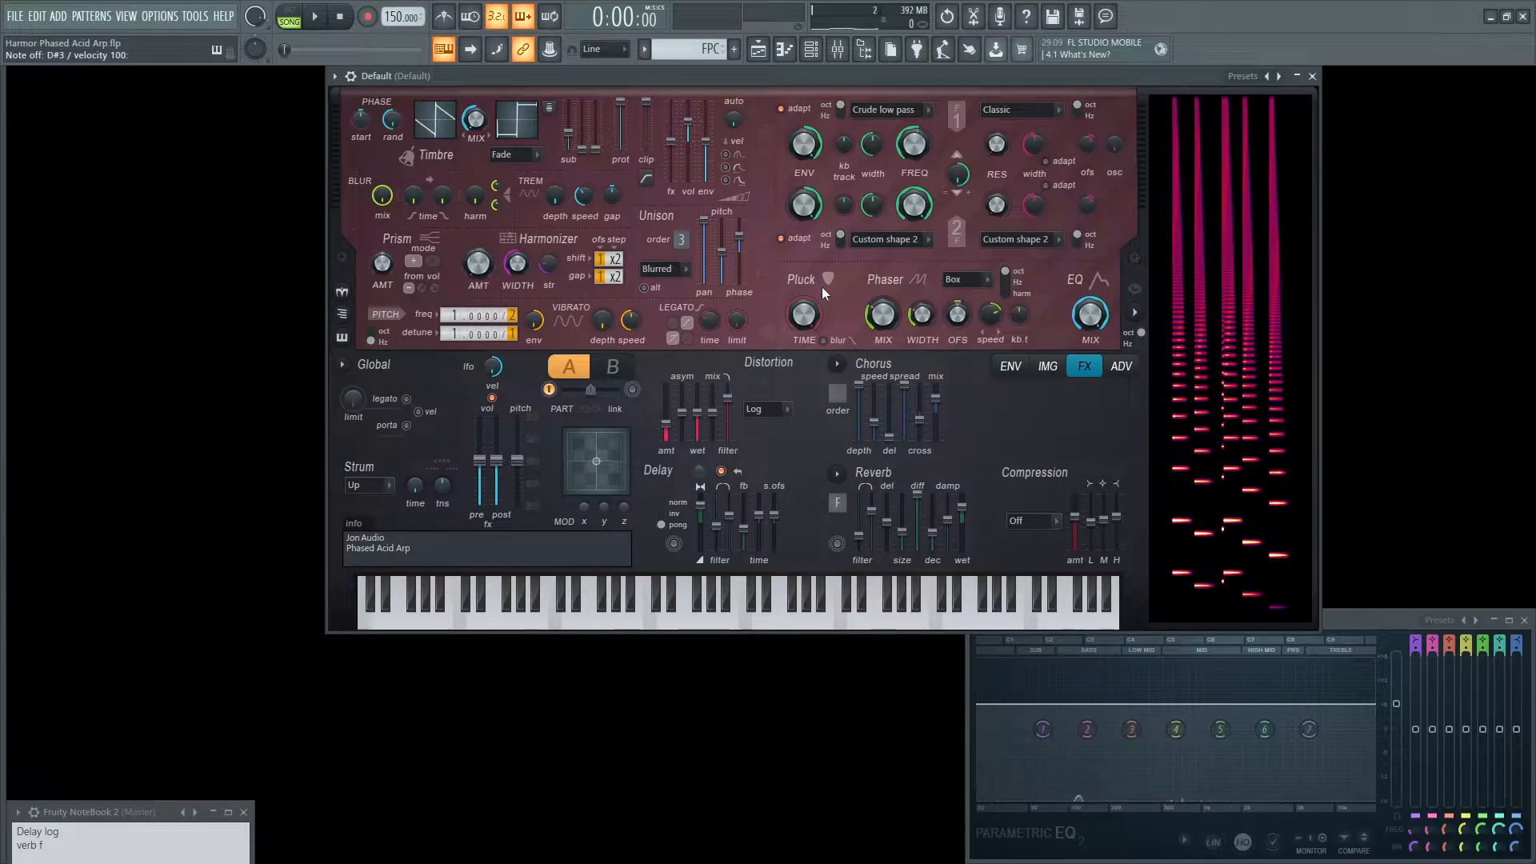
Adjust sub level and filter 1 resonance, and set unison phase to 50% jump ahead
left_click(670, 593)
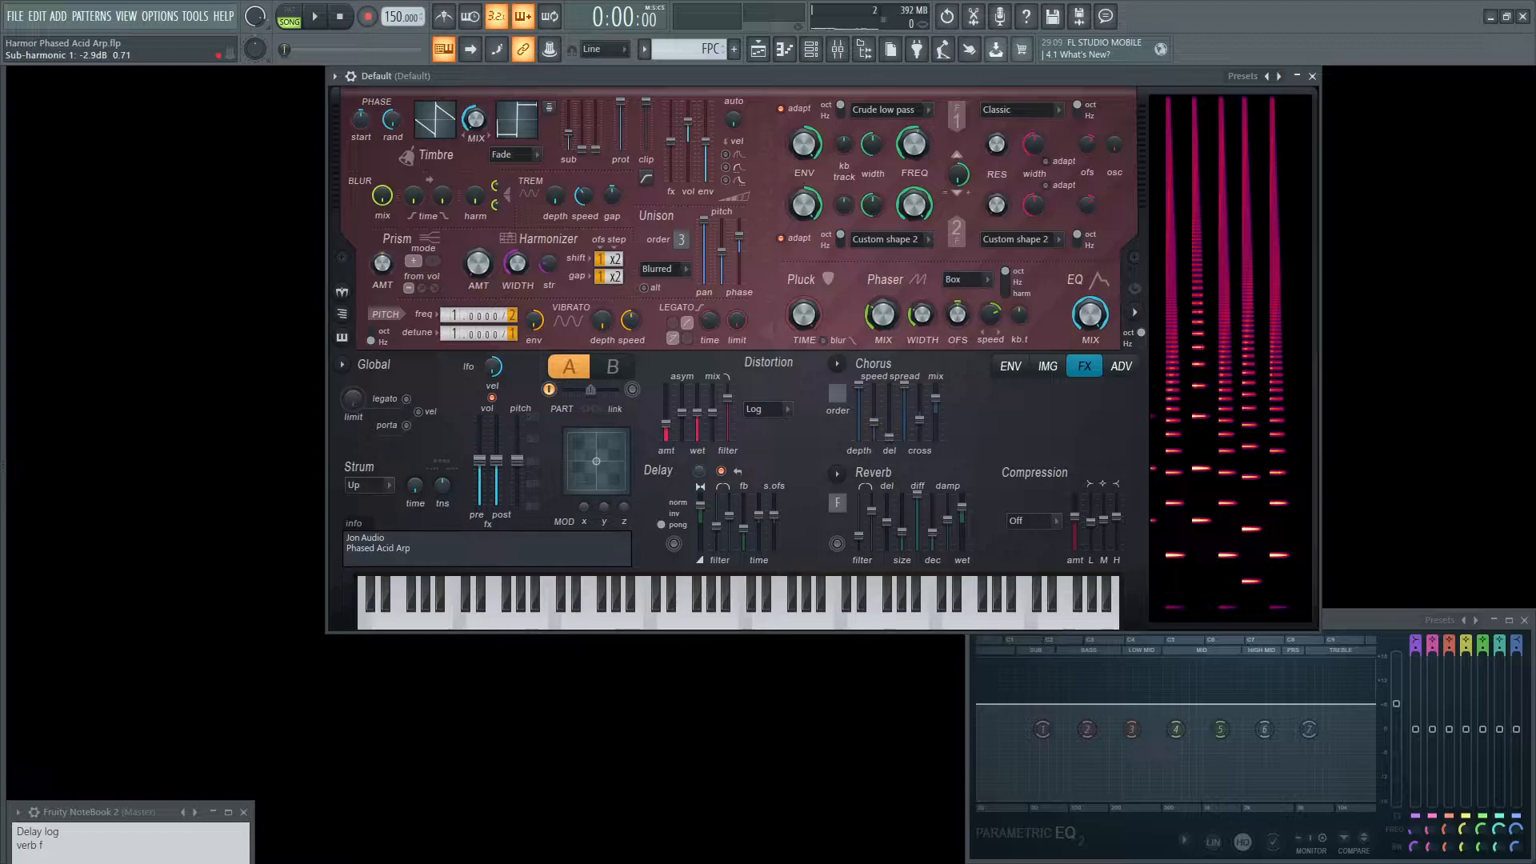
left_click(465, 605)
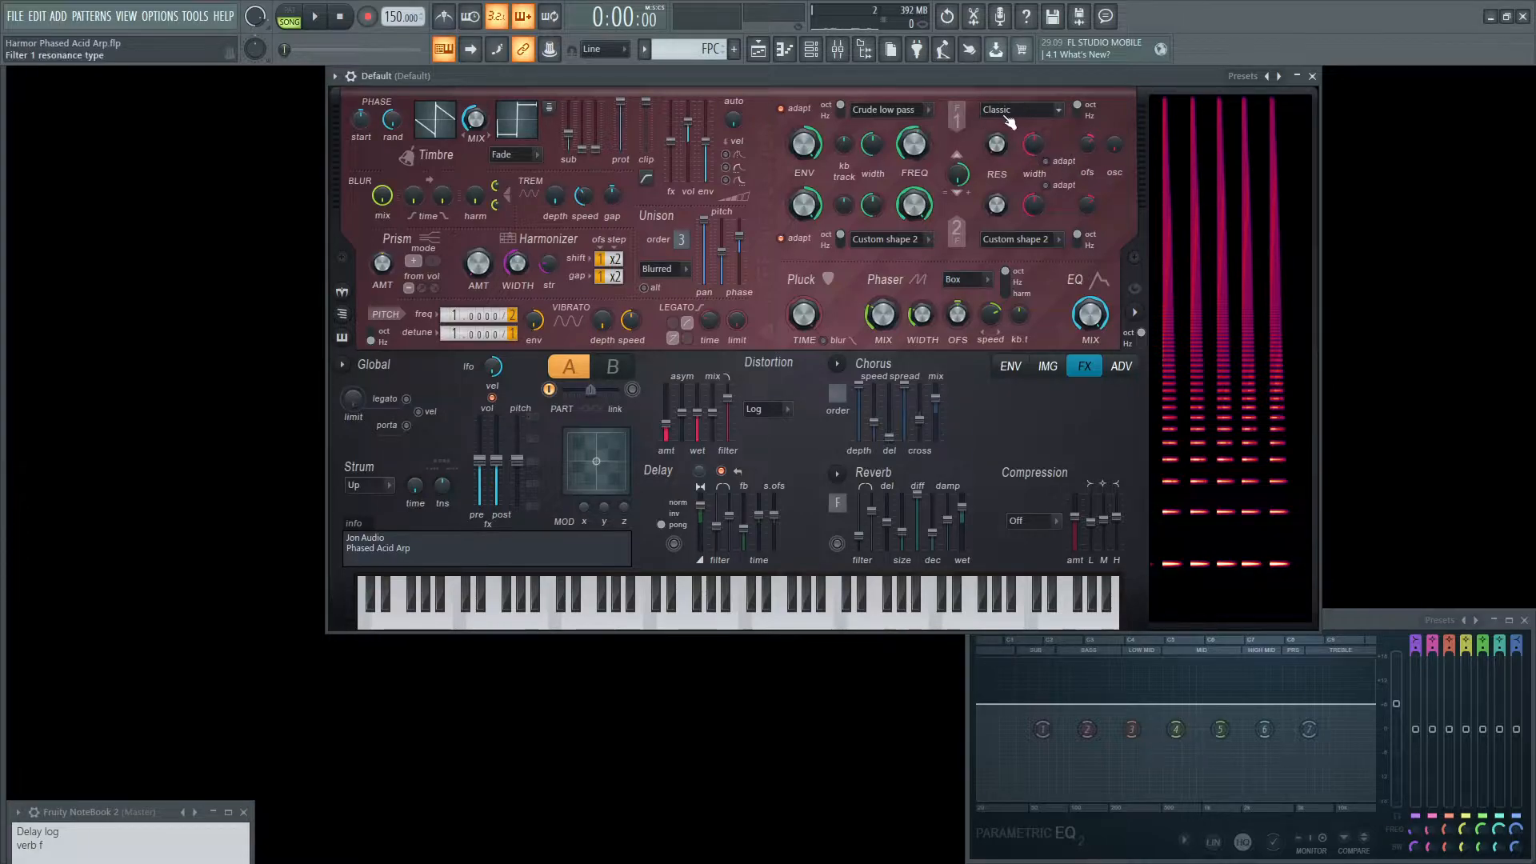
left_click(464, 597)
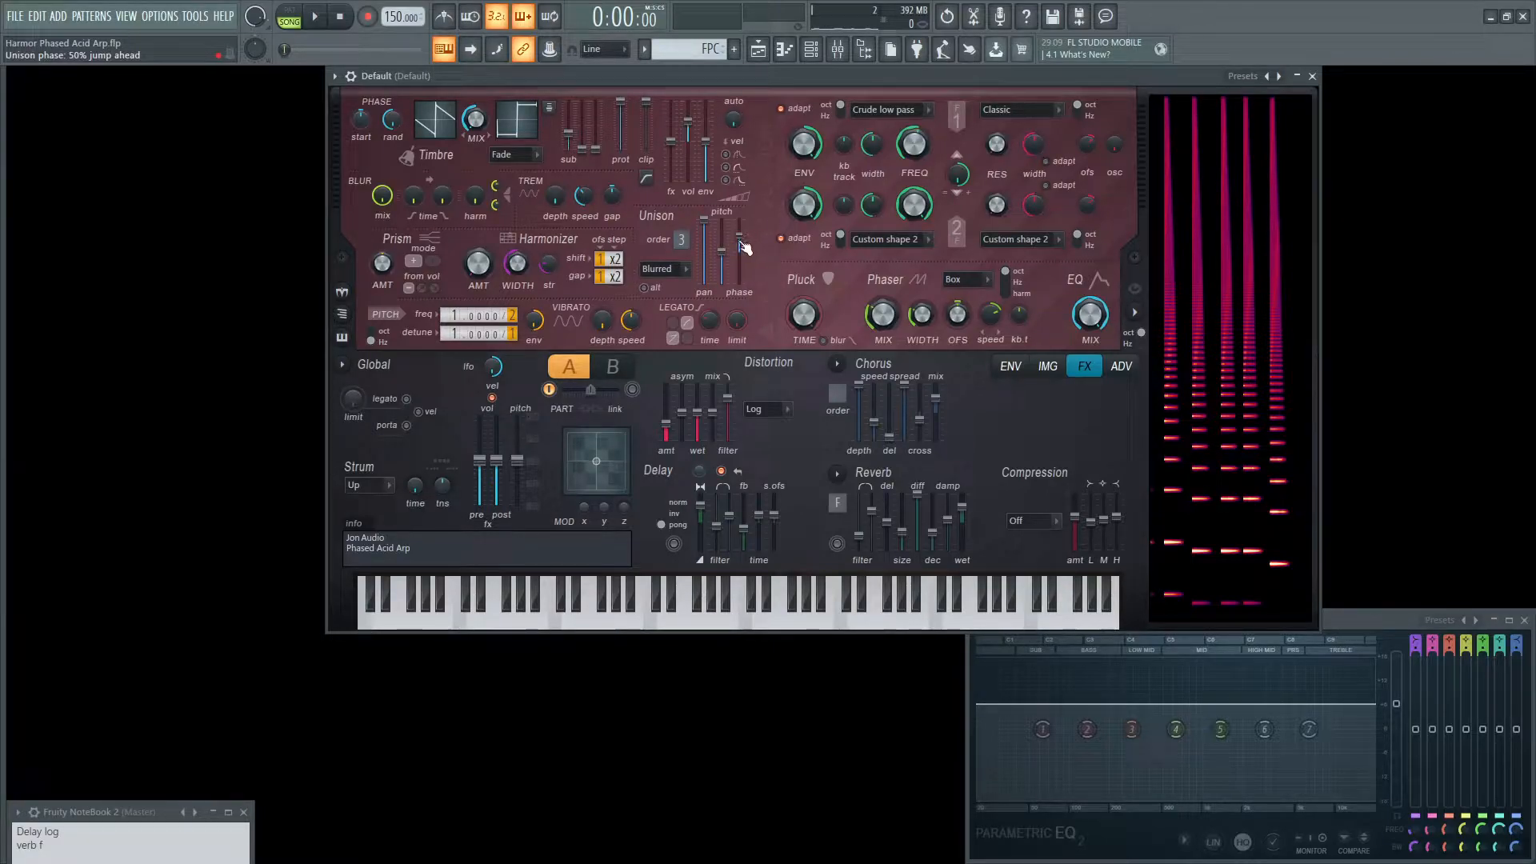
left_click(480, 589)
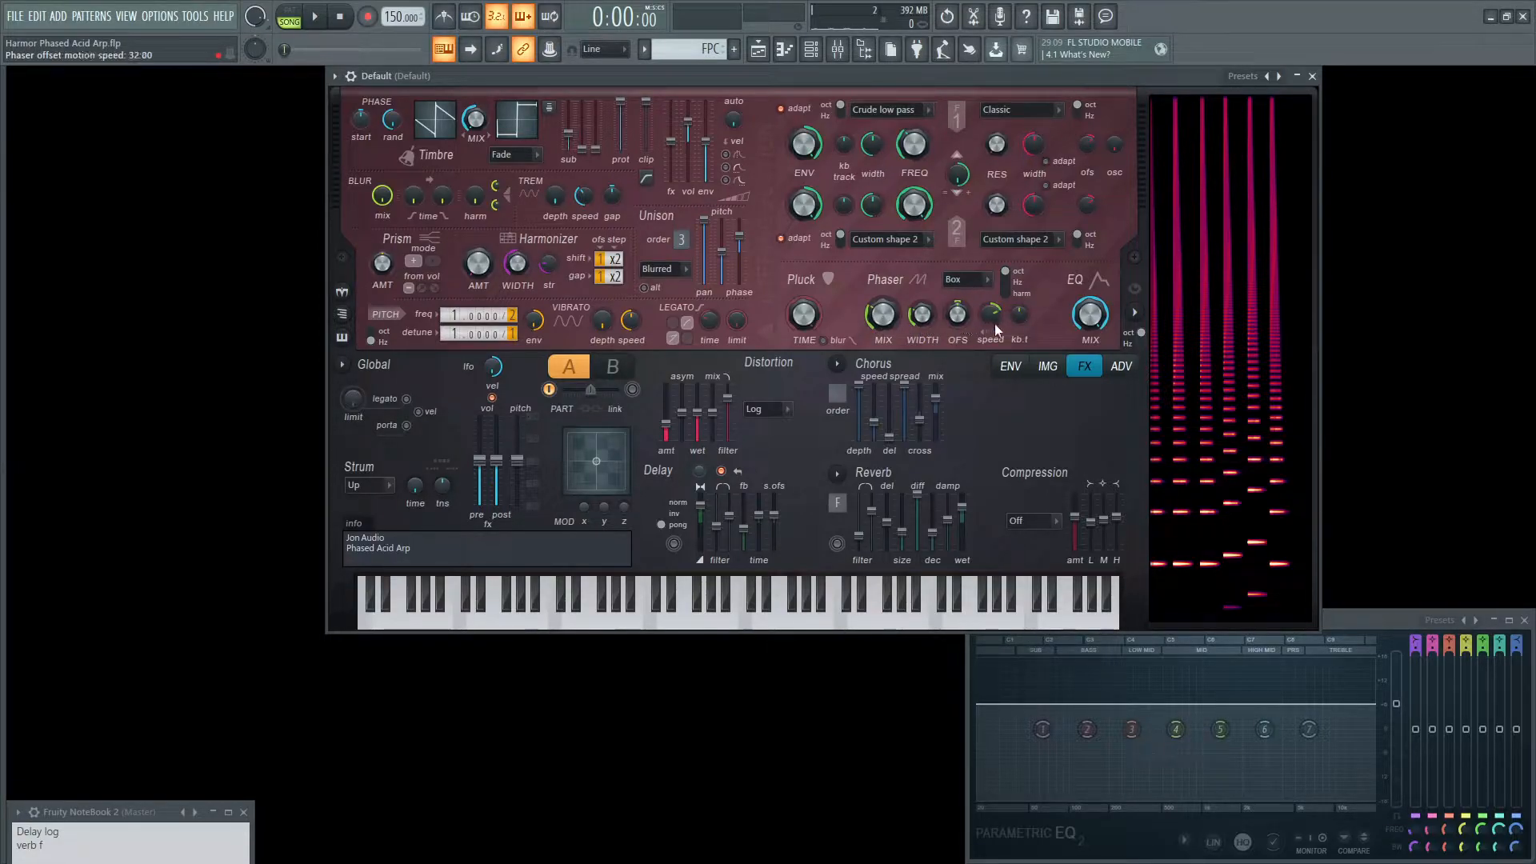
Turn the phaser offset motion speed knob to 32:00
left_click(465, 602)
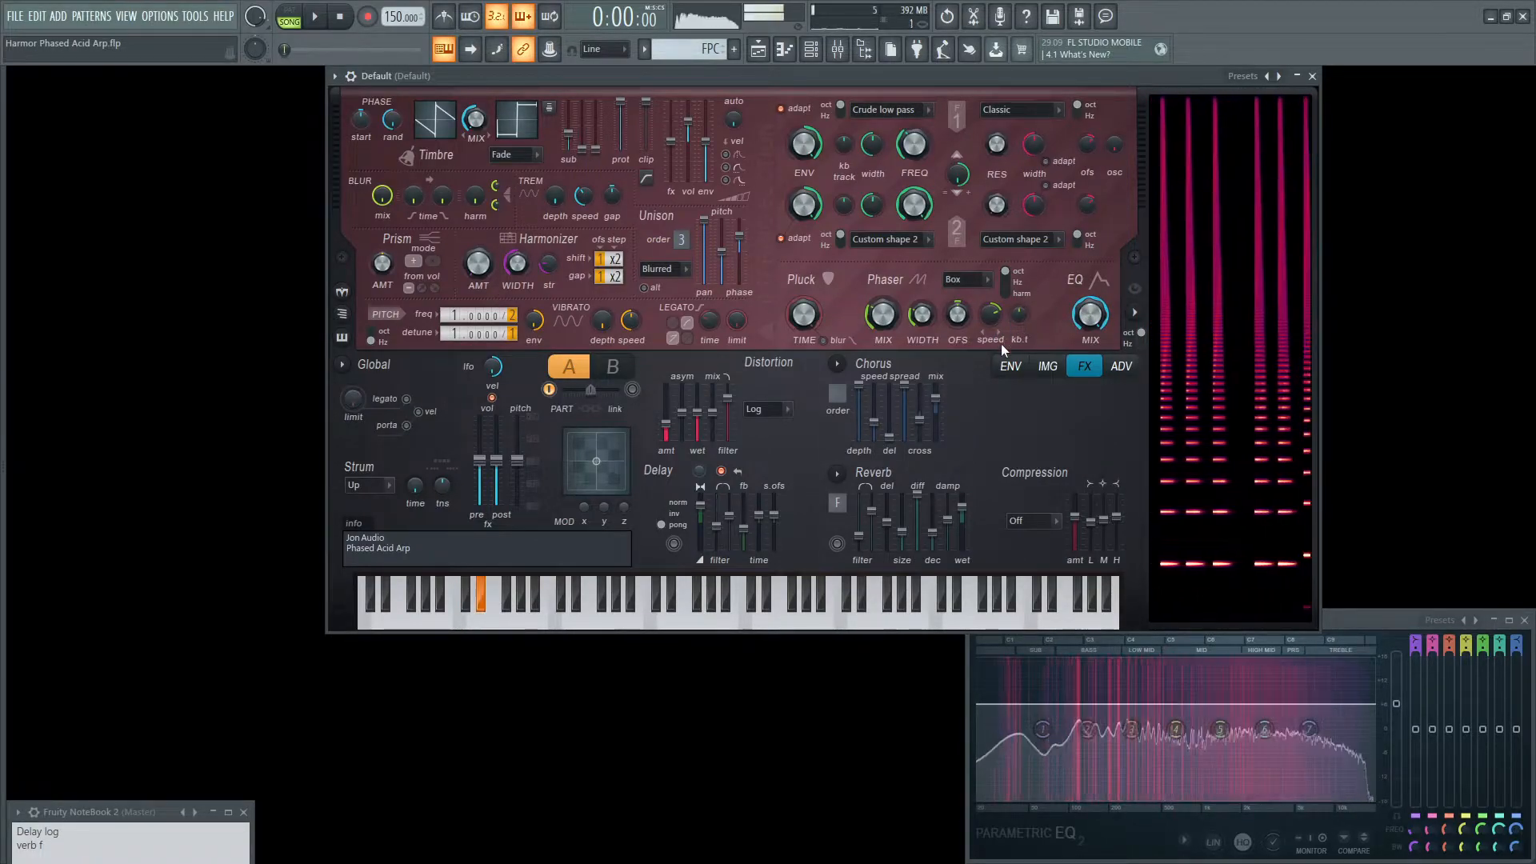
On the ENV page, bend the volume envelope's curve tension into a steep decay
left_click(1011, 365)
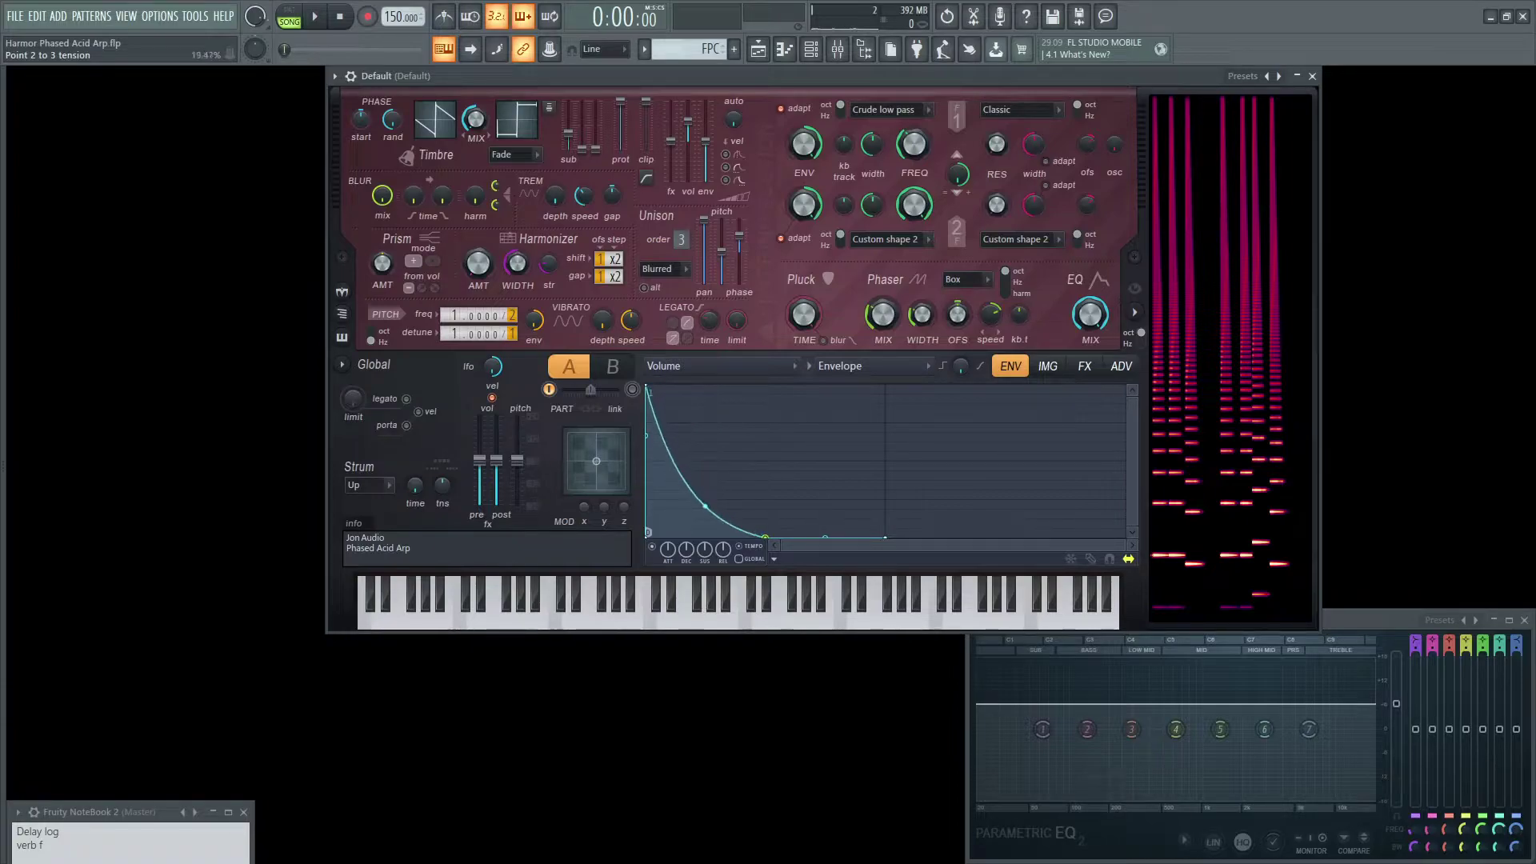
left_click(480, 597)
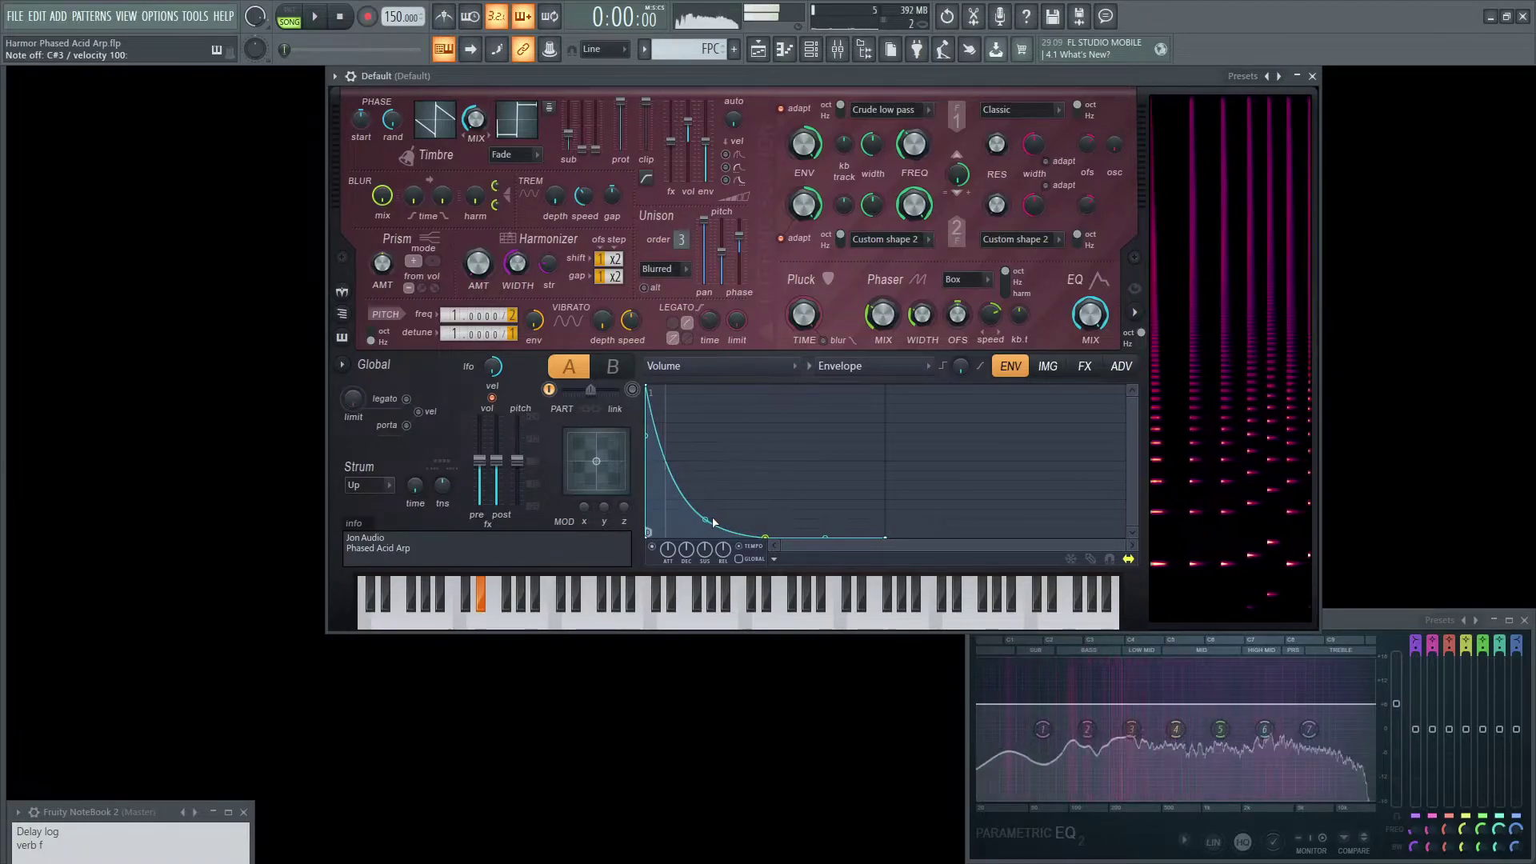
left_click_drag(729, 520, 729, 514)
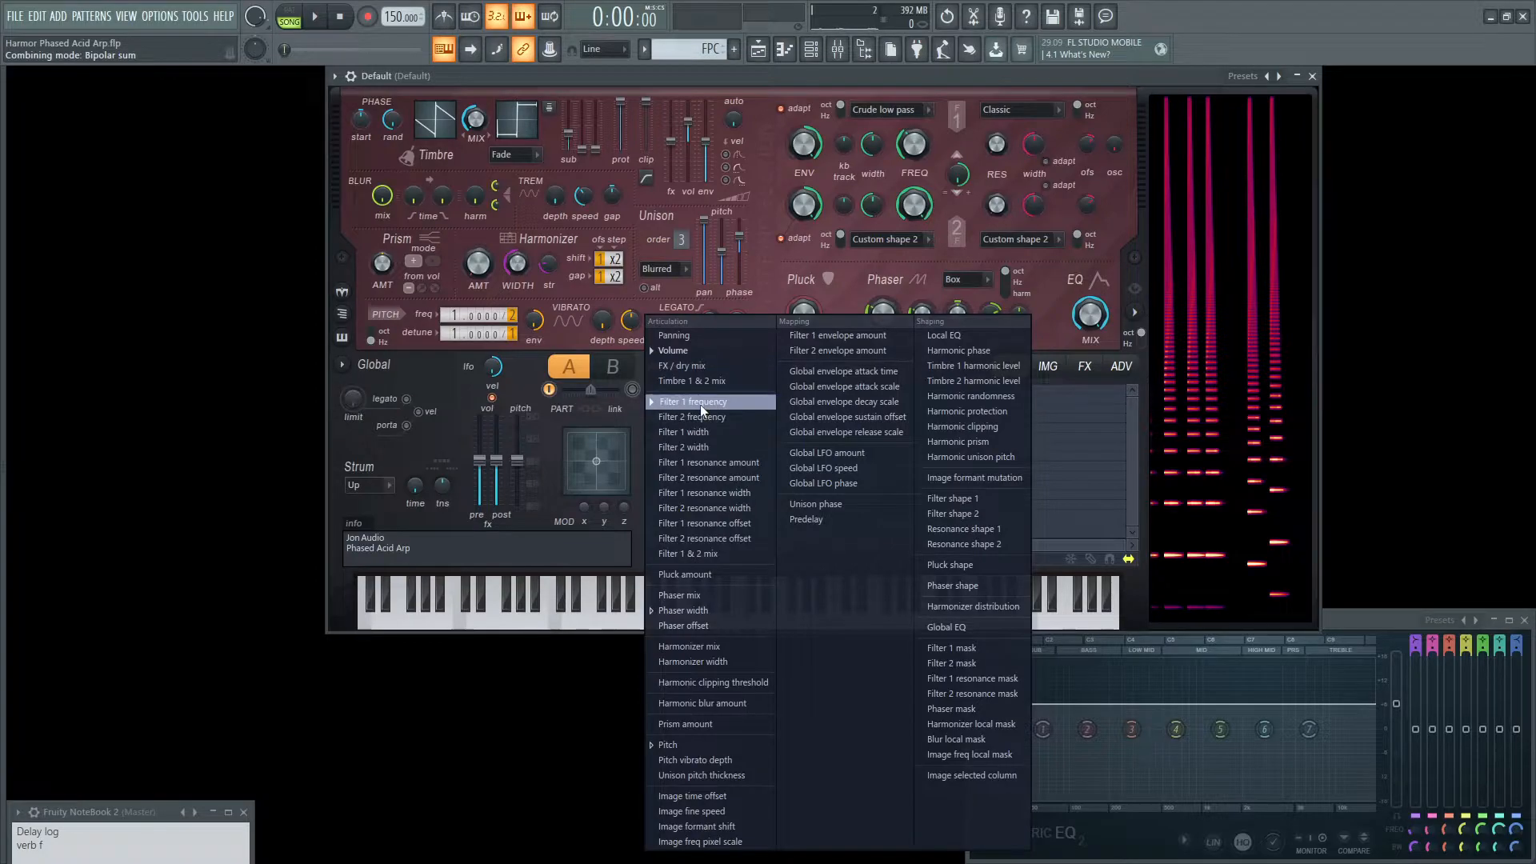
Target Filter 1 frequency with the envelope and draw a falling curve, adjusting its timing
left_click(692, 401)
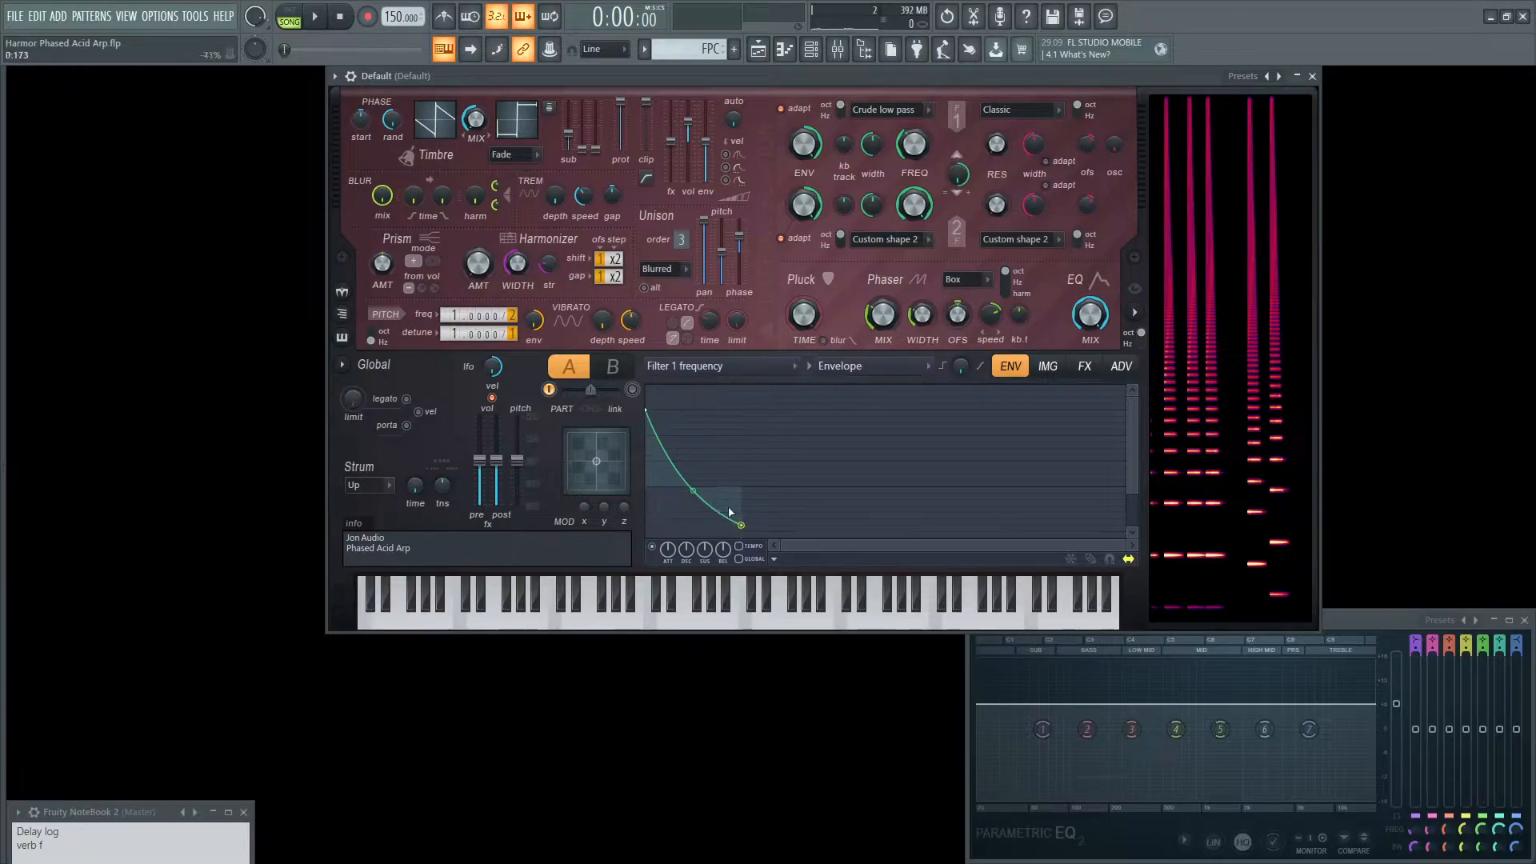
left_click_drag(740, 524, 743, 524)
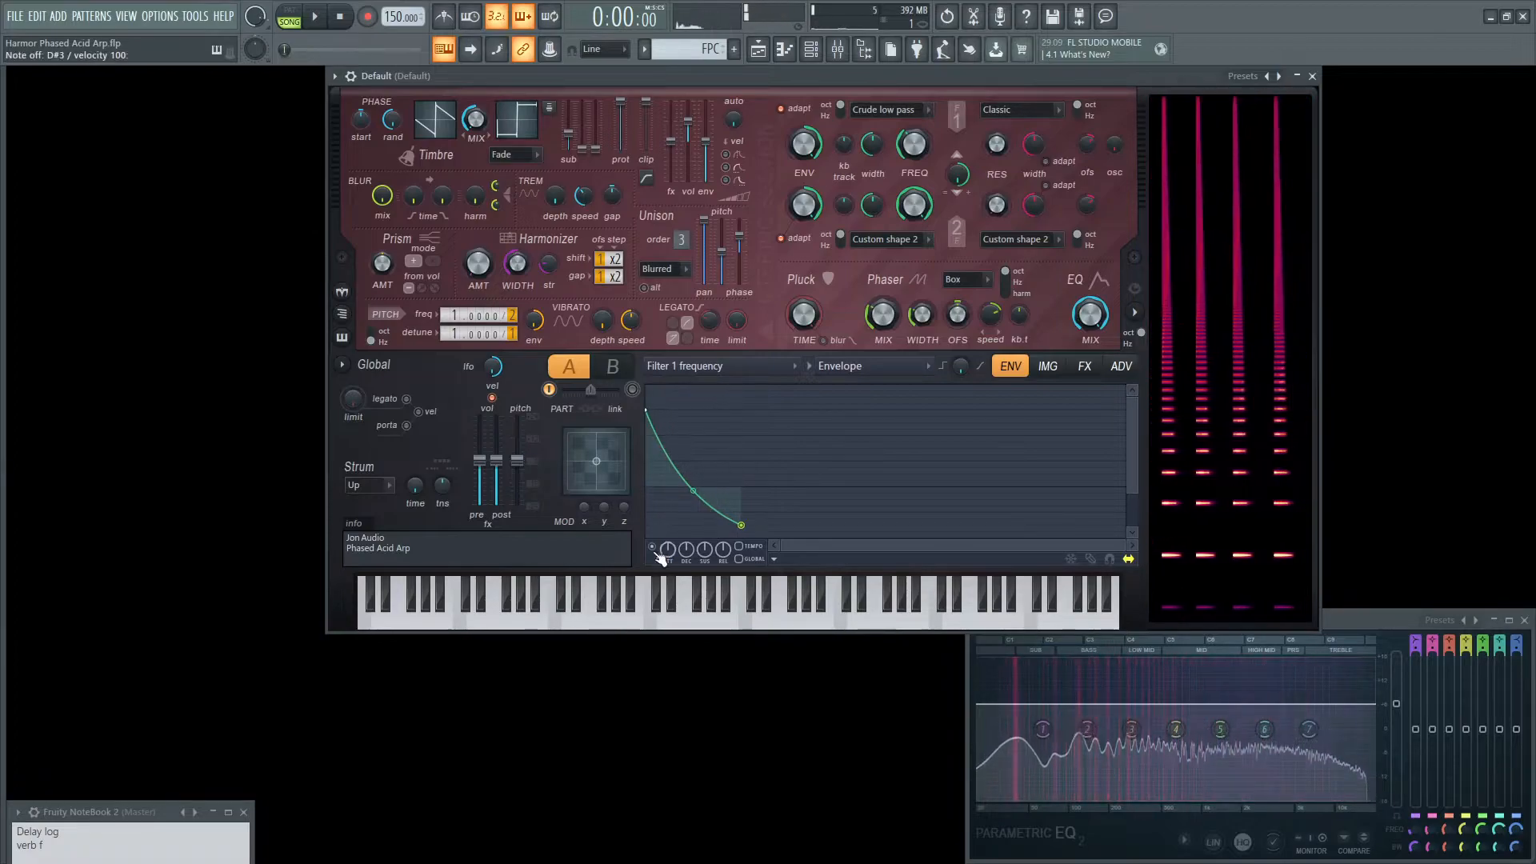
left_click(480, 595)
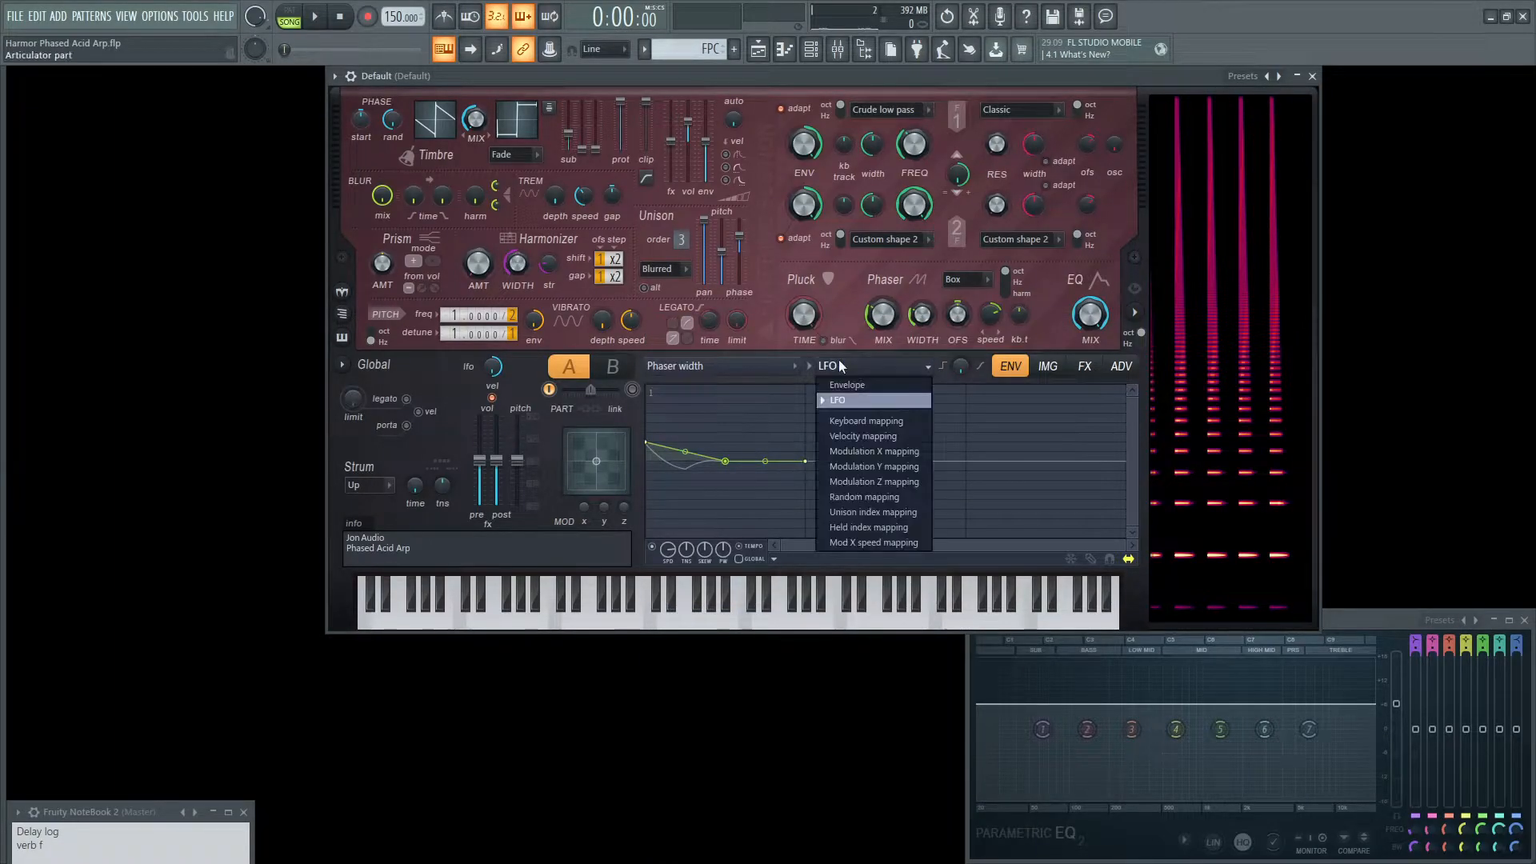
Give Phaser width an LFO modulation curve and edit its shape
left_click(837, 400)
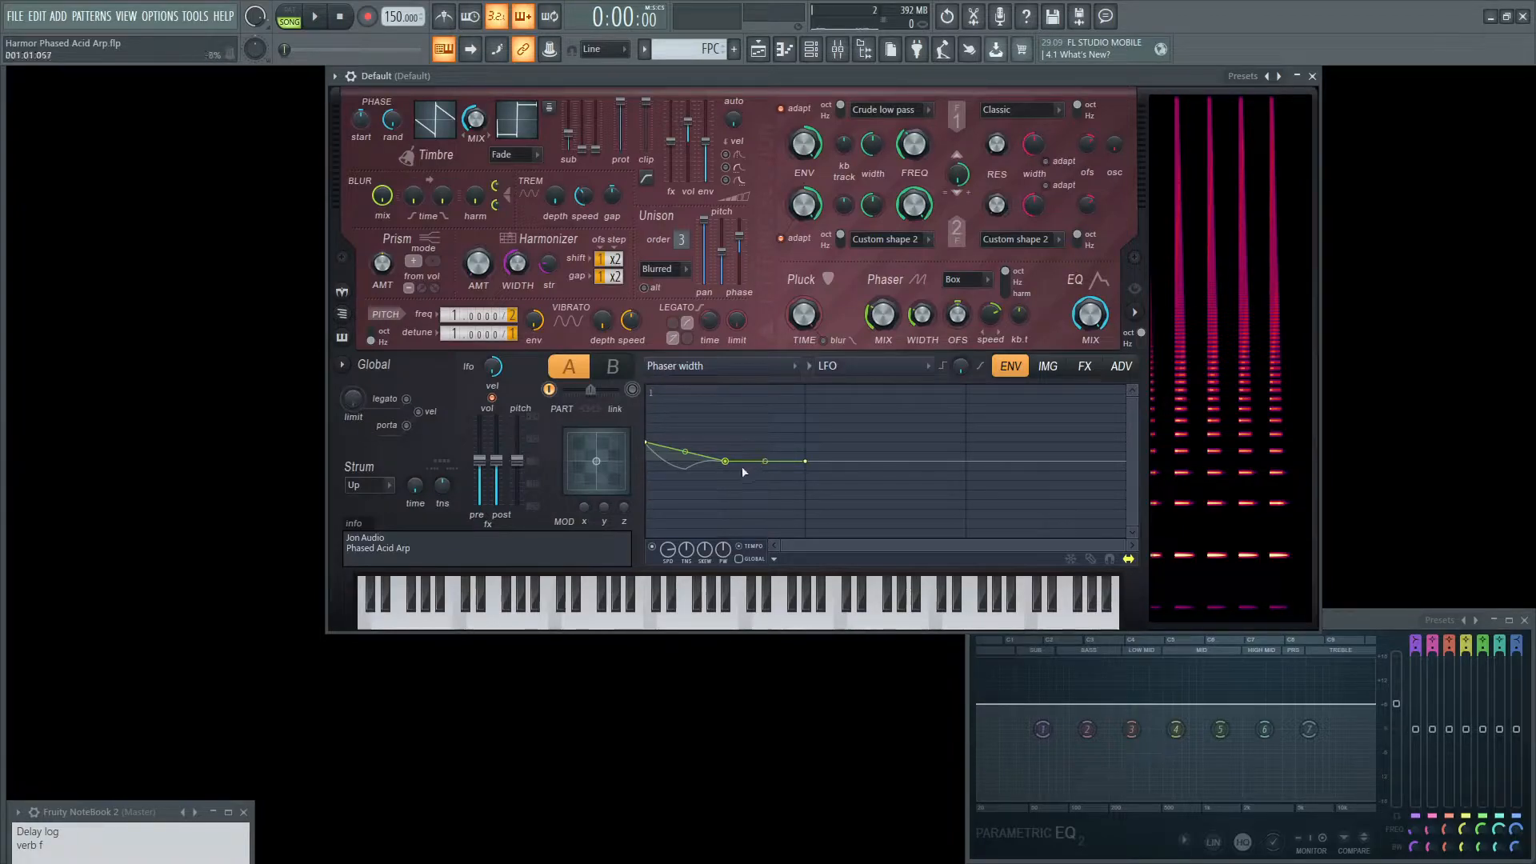
left_click(480, 592)
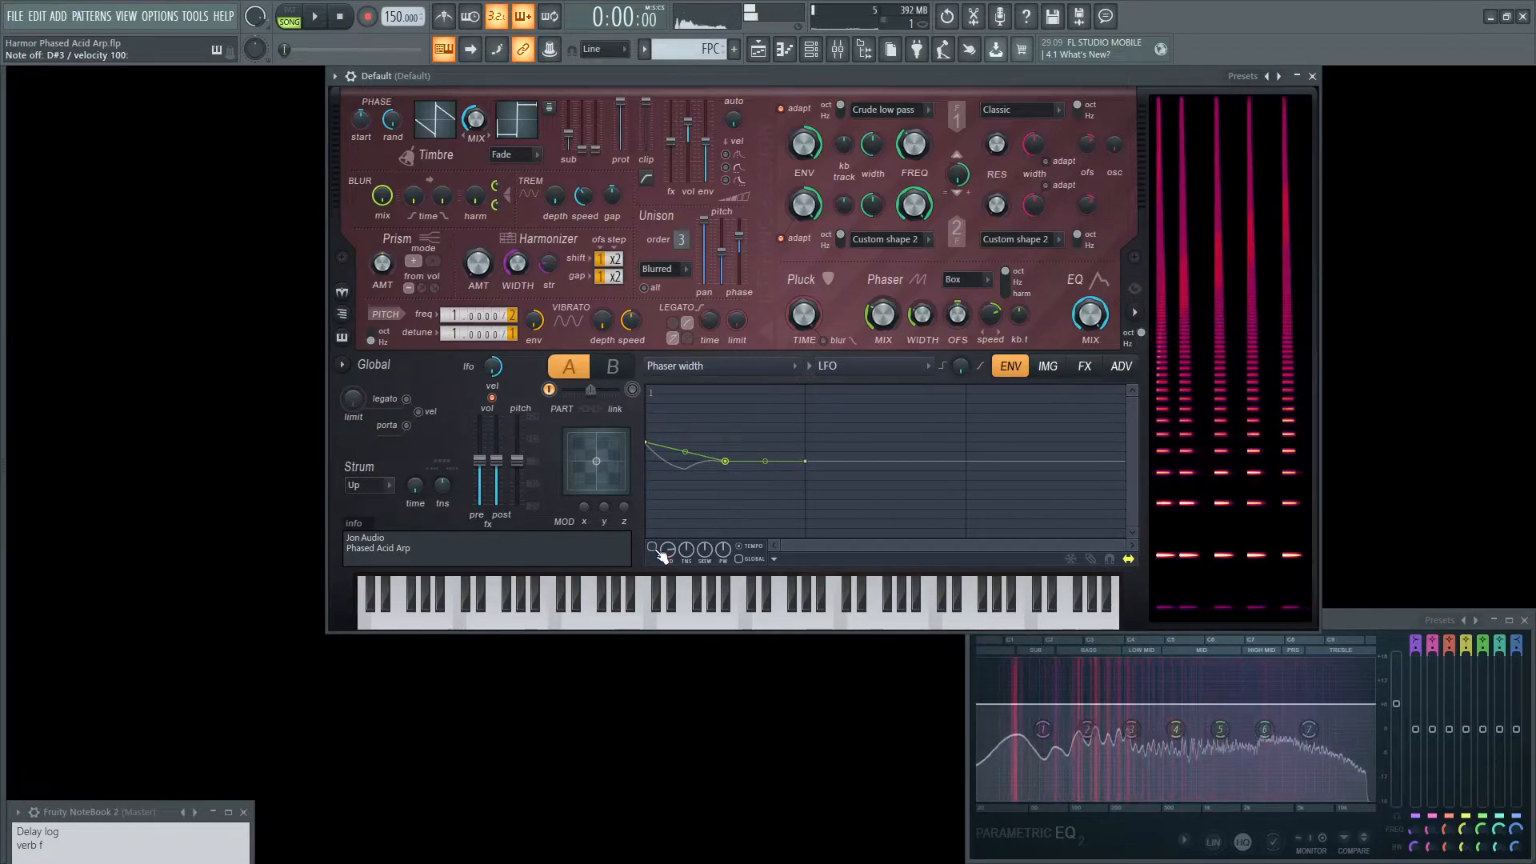
left_click(480, 595)
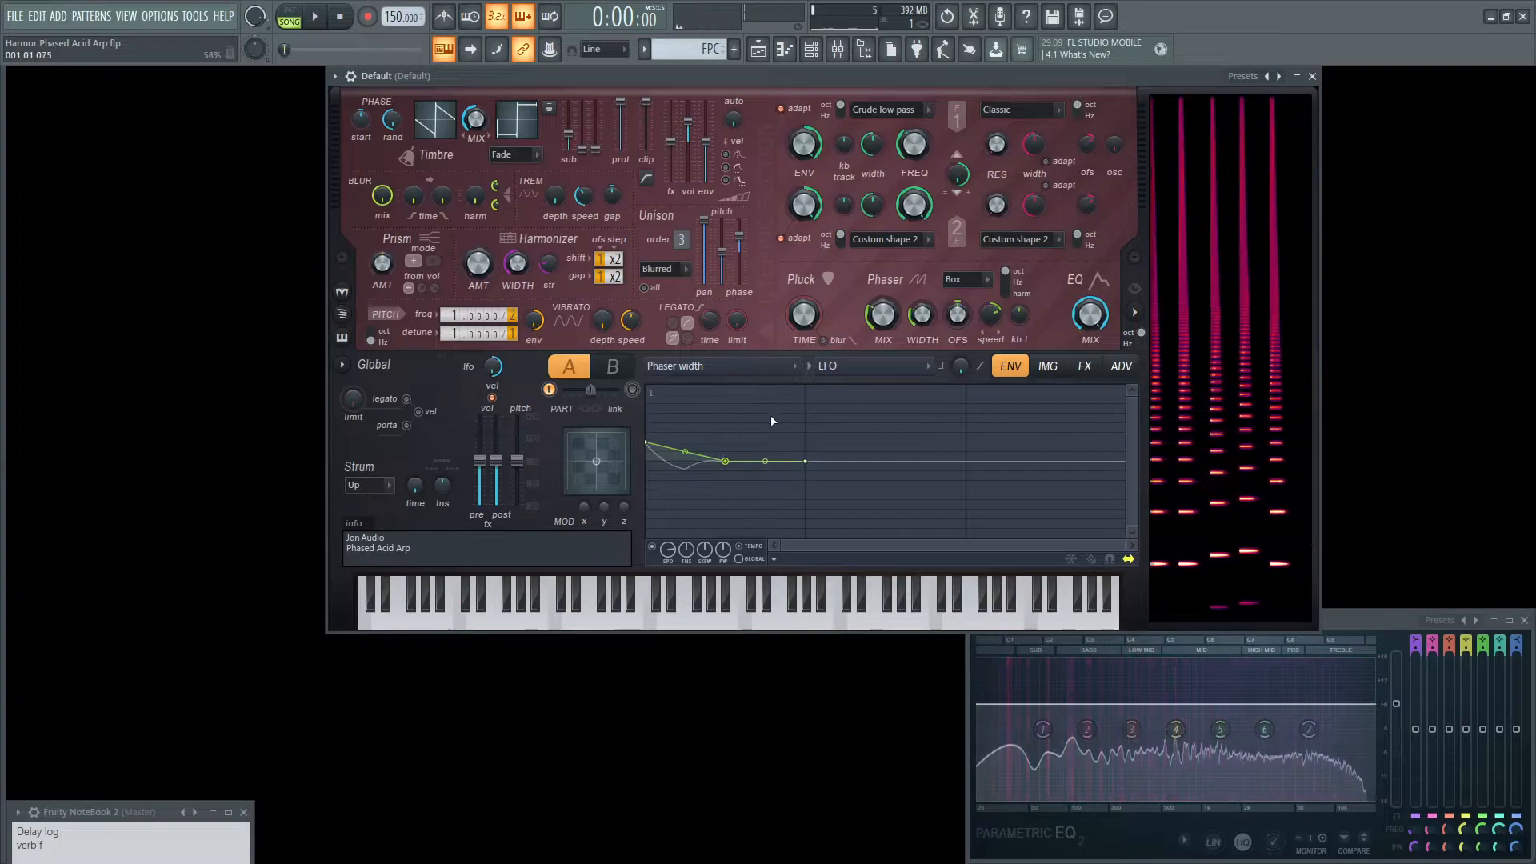
left_click(873, 365)
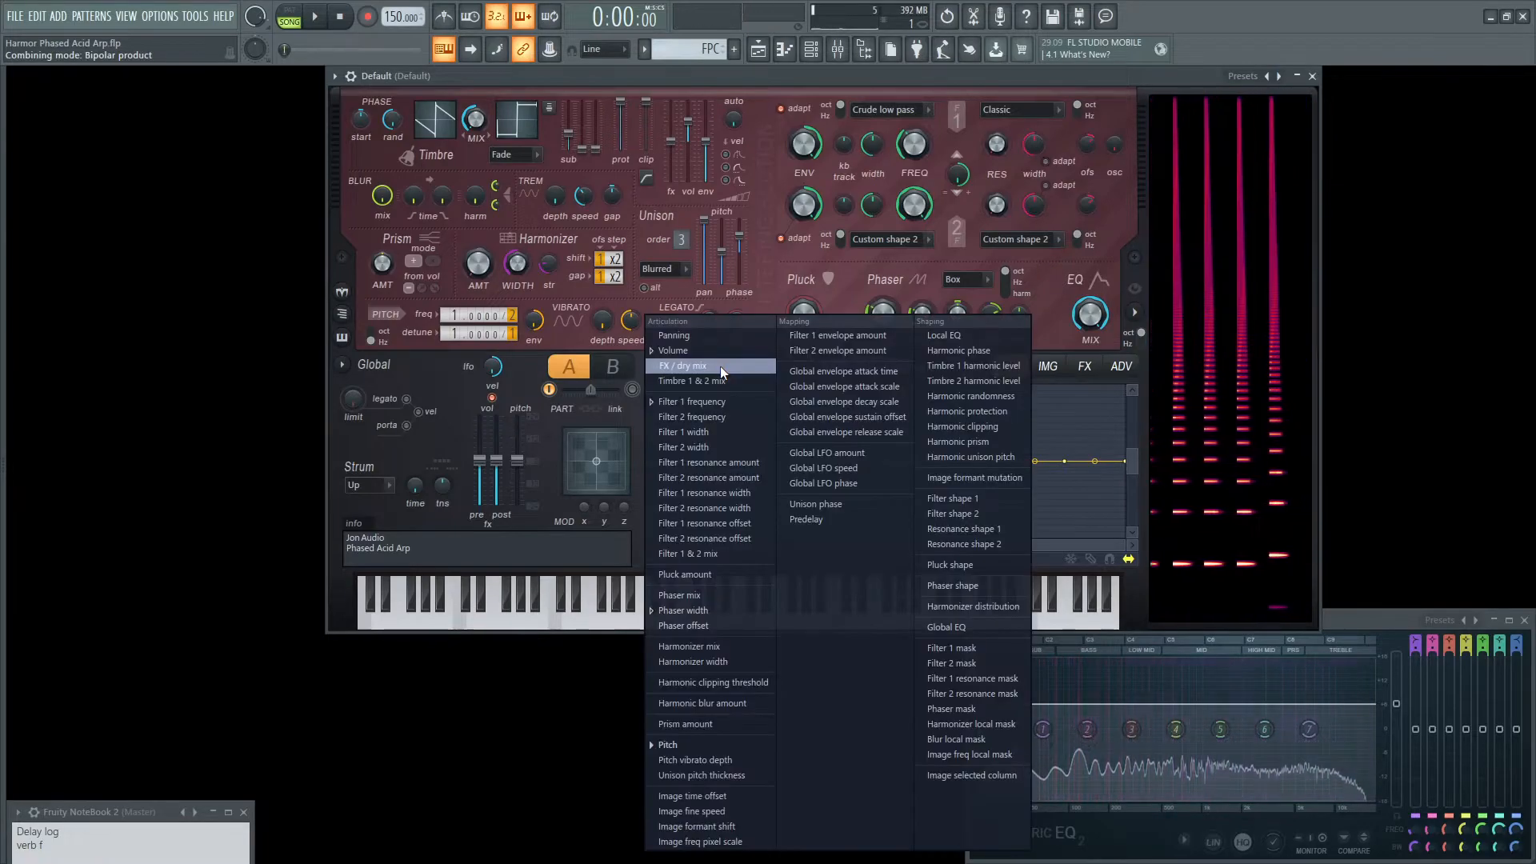
Set Harmor's distortion to Log at about 30% amount with high cut near 11840 Hz
left_click(1084, 365)
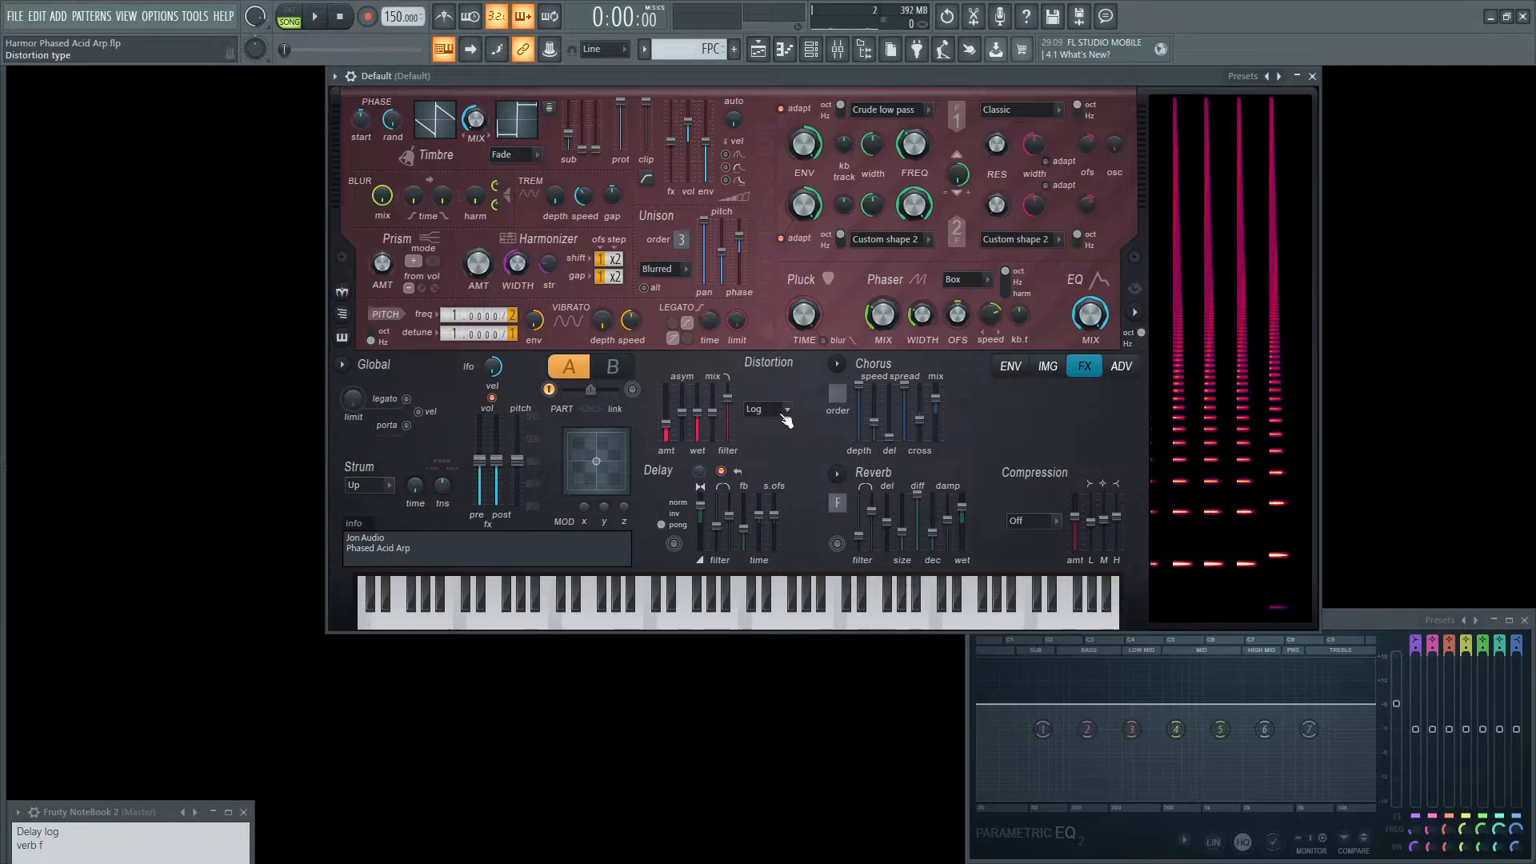
left_click(782, 409)
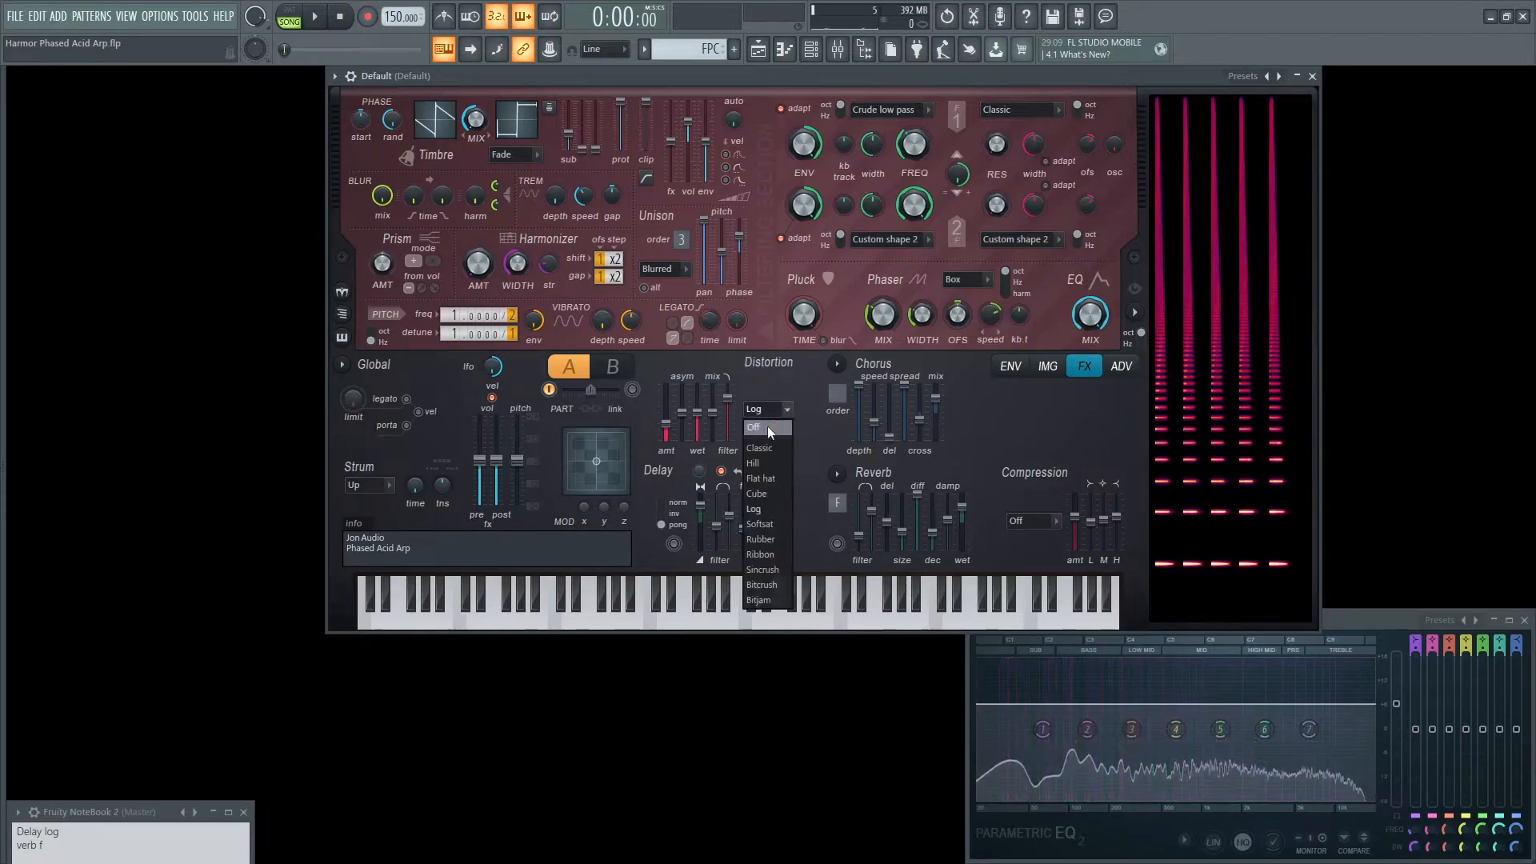
left_click(753, 427)
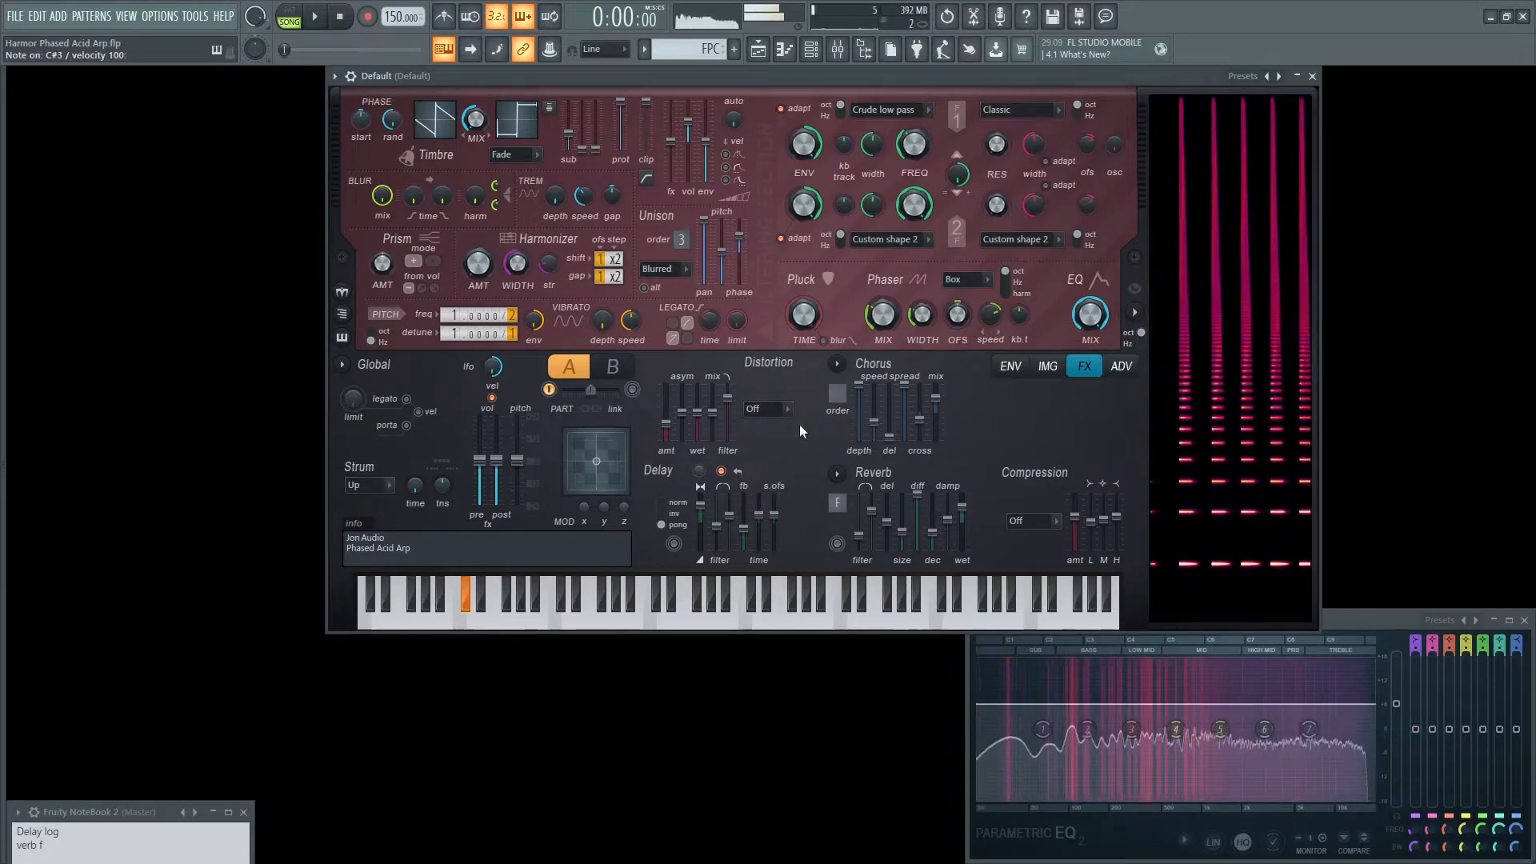
left_click(768, 408)
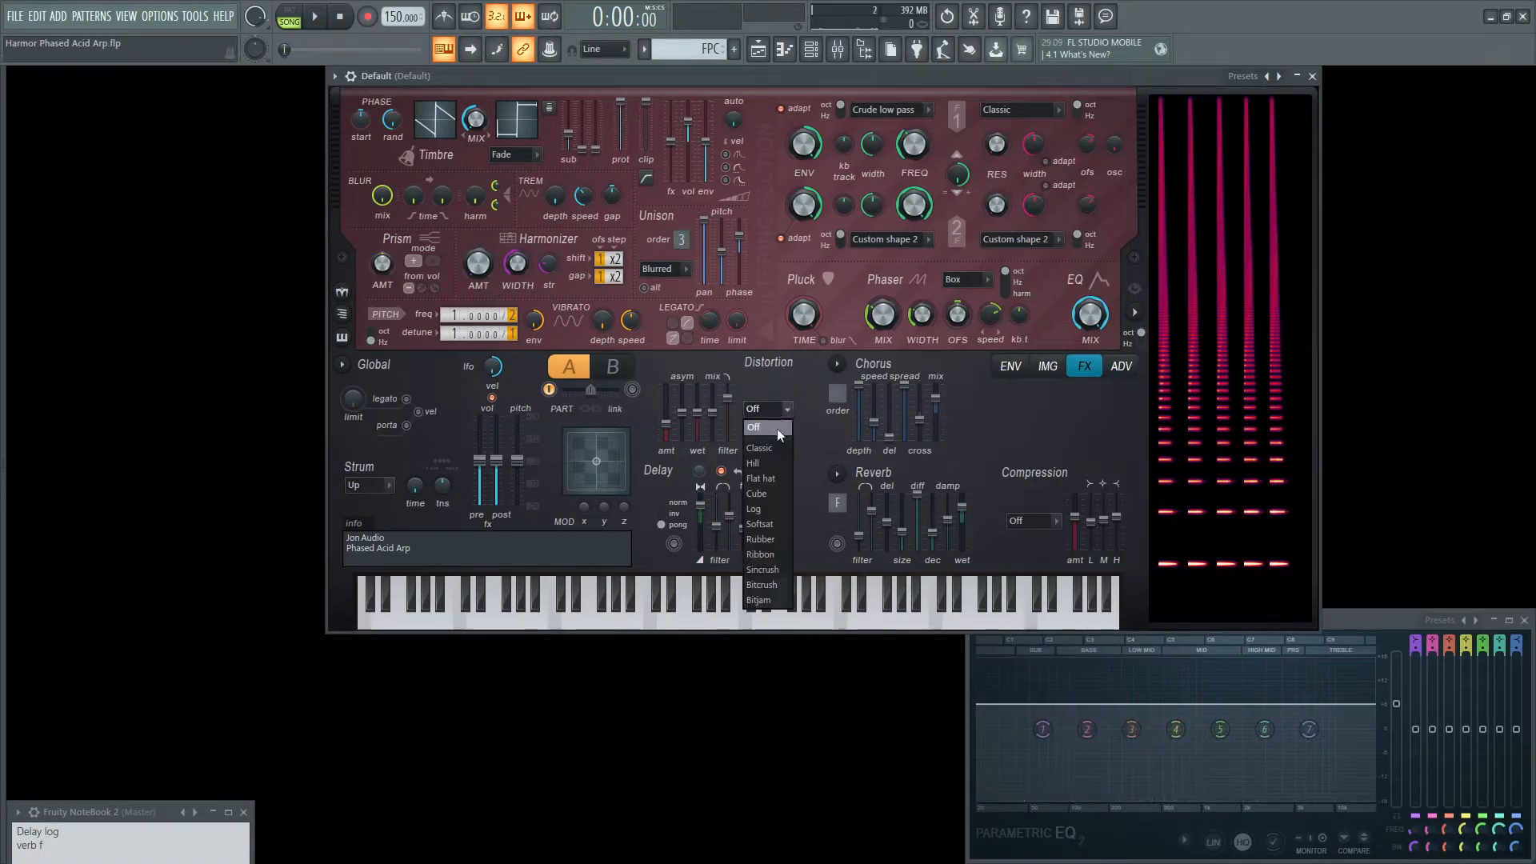
left_click(753, 509)
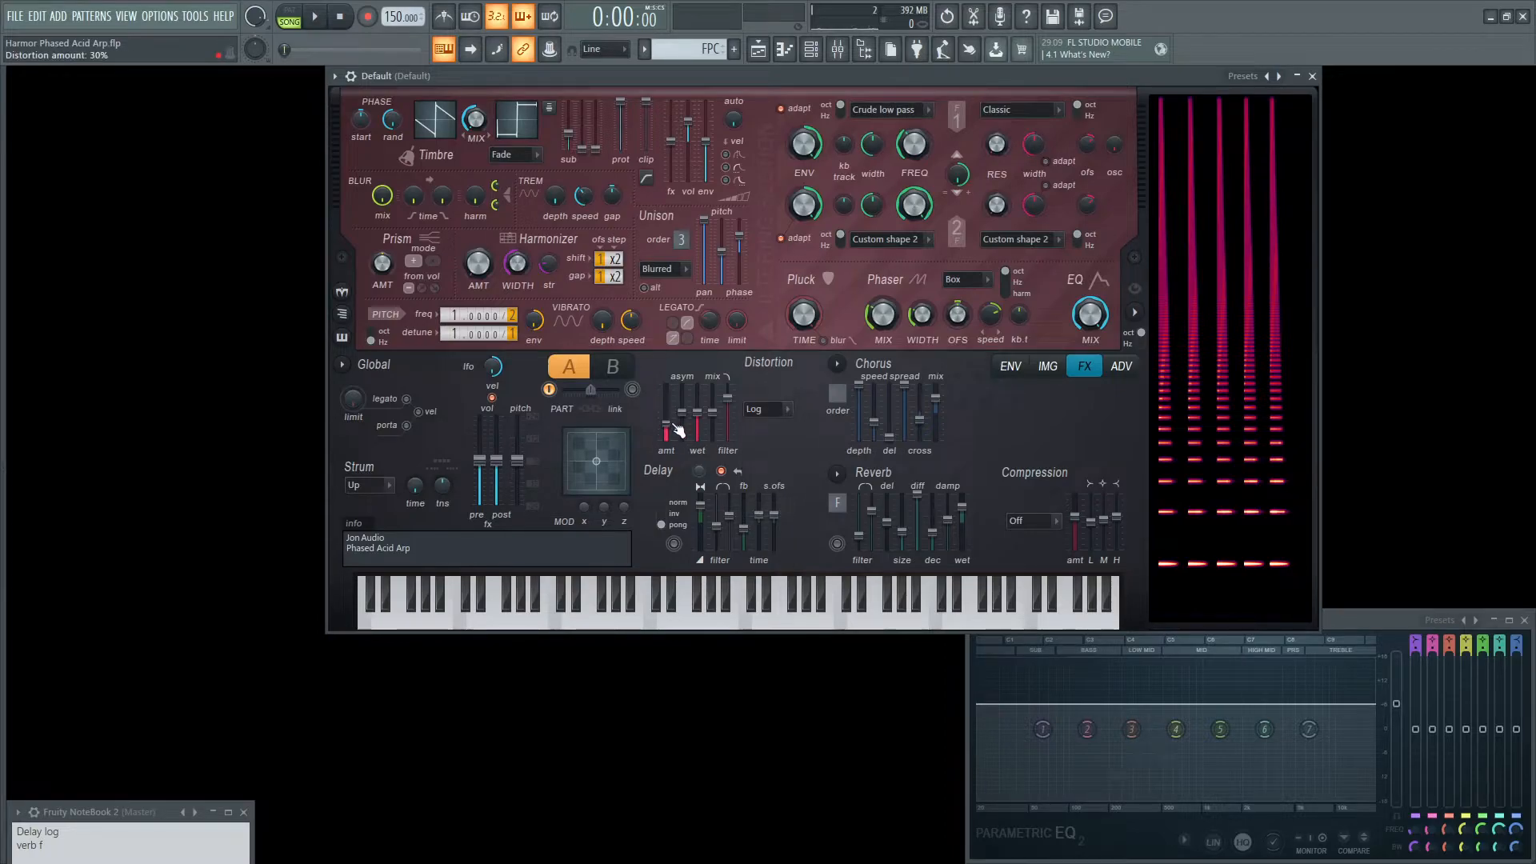
left_click_drag(697, 422, 697, 412)
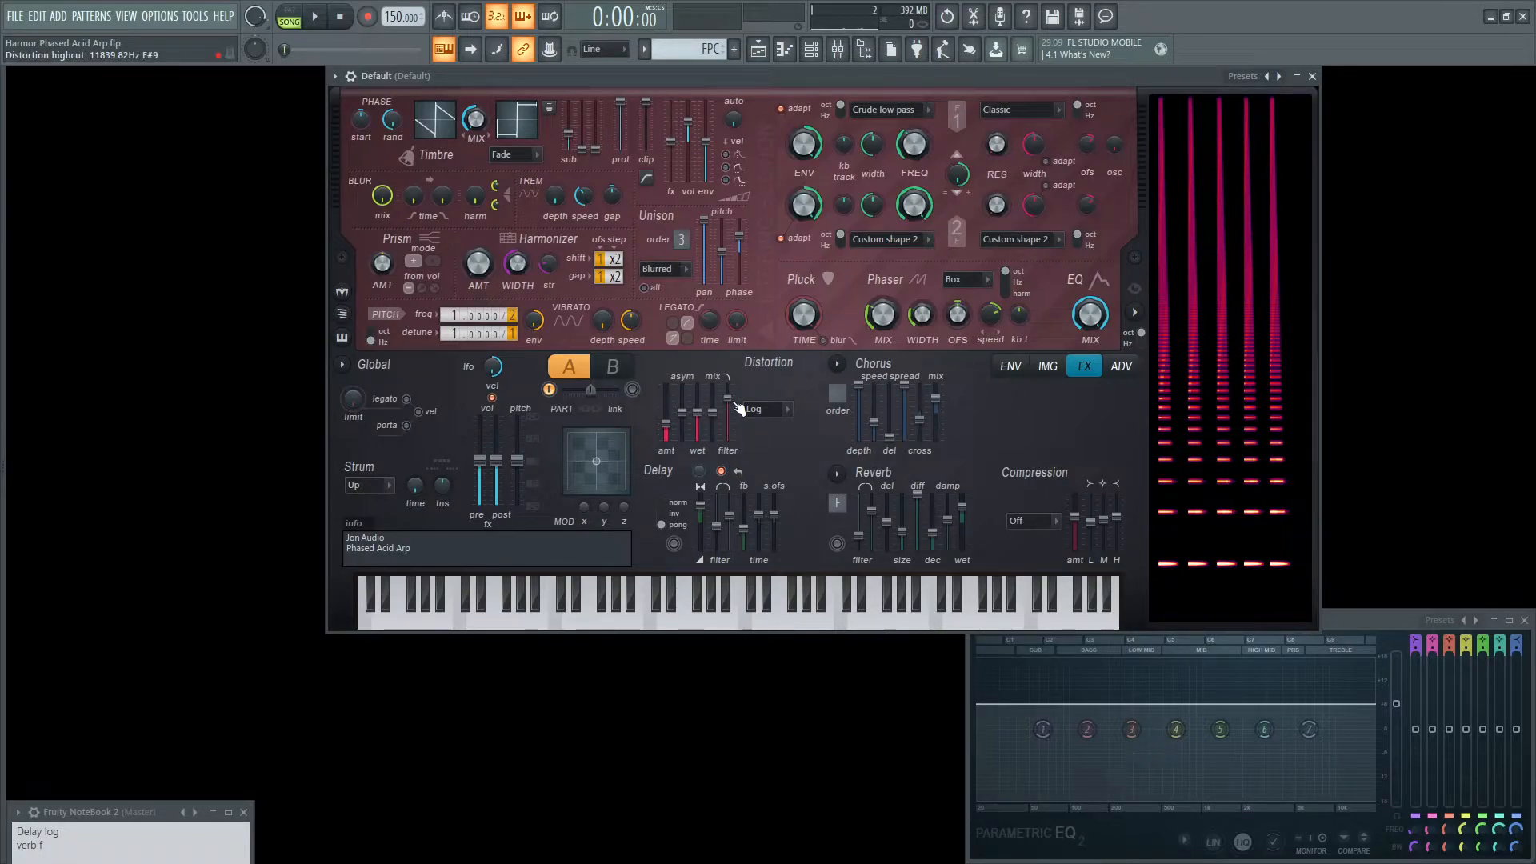
left_click(465, 595)
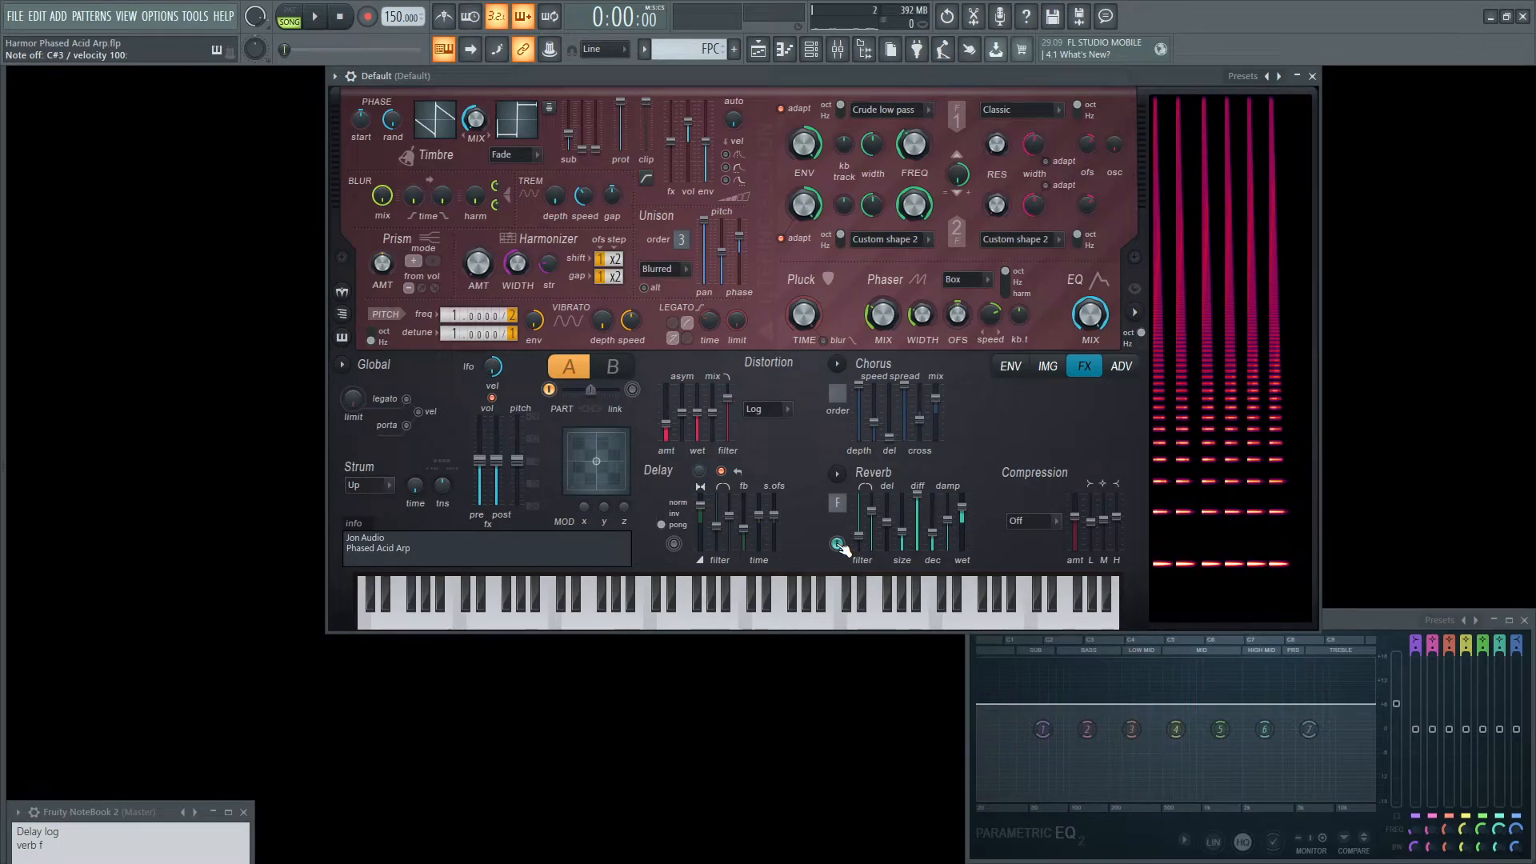
Raise reverb diffusion, decay and wet levels, and set high damping near 5000 Hz
left_click_drag(838, 544, 863, 544)
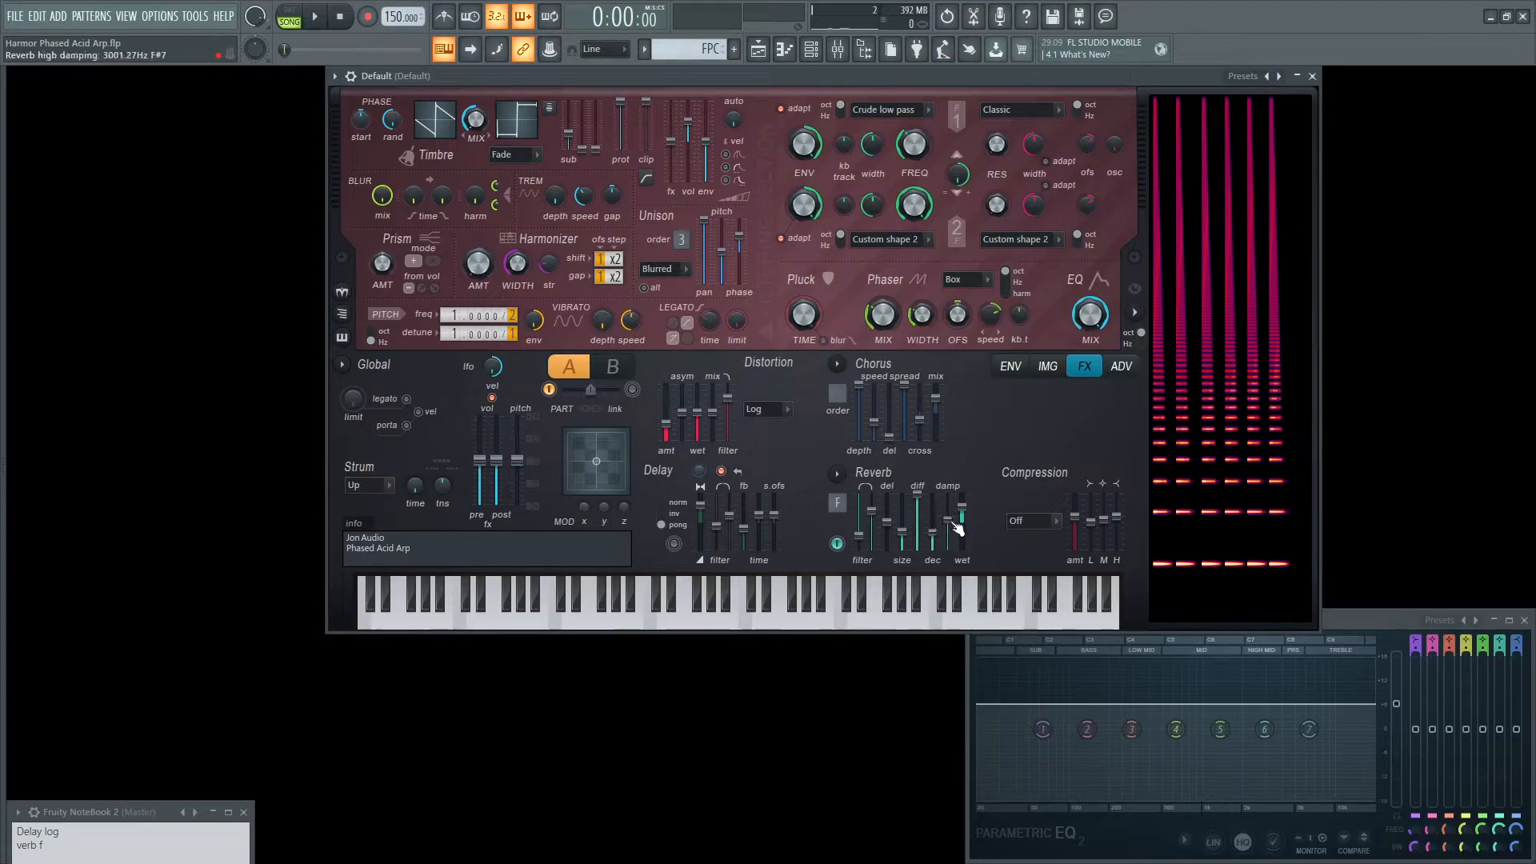
left_click_drag(960, 529, 961, 514)
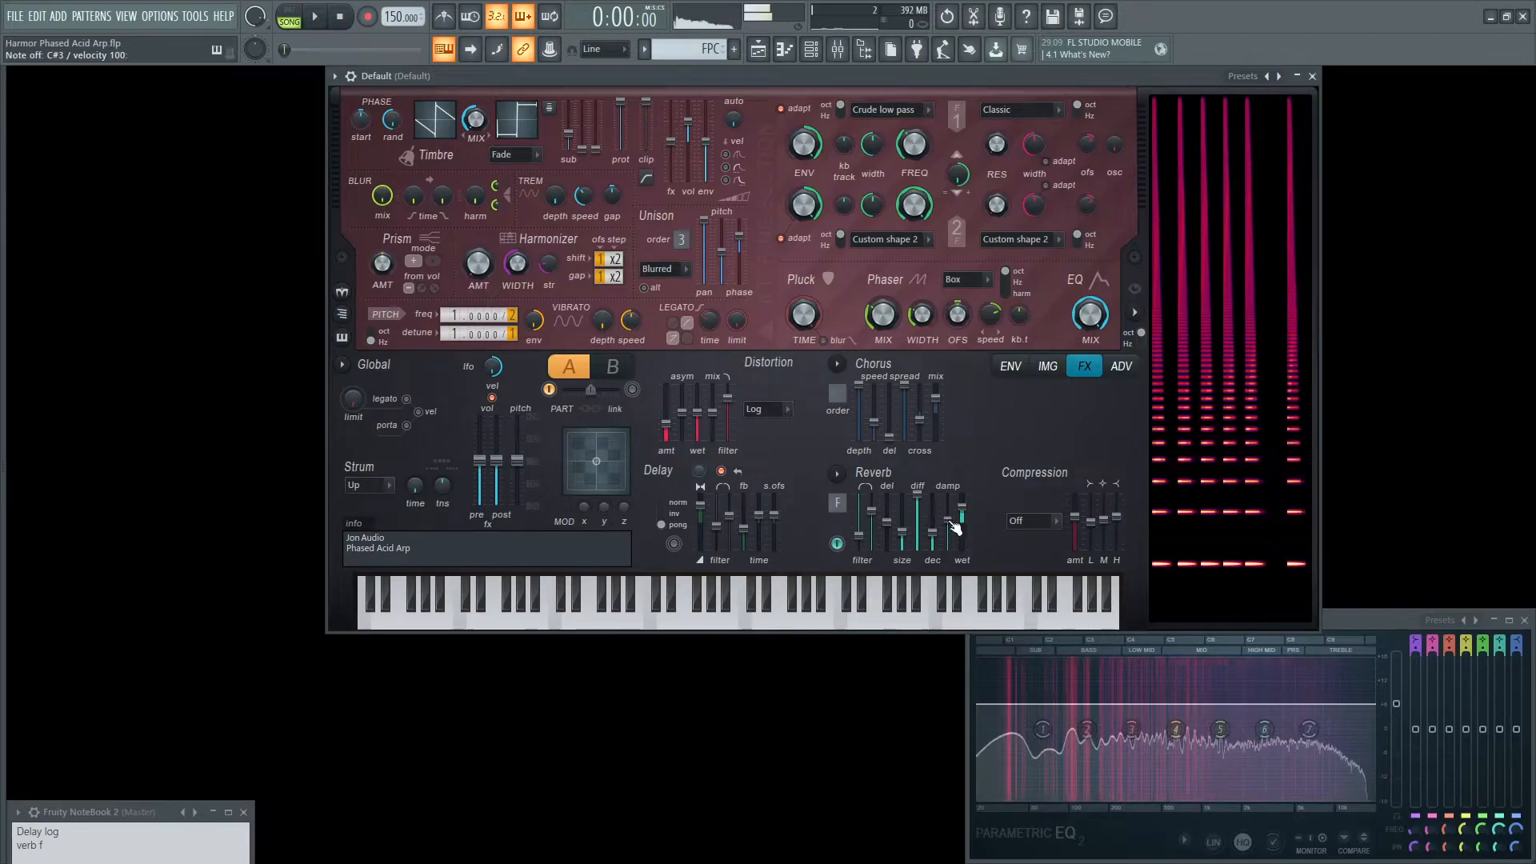
left_click(465, 597)
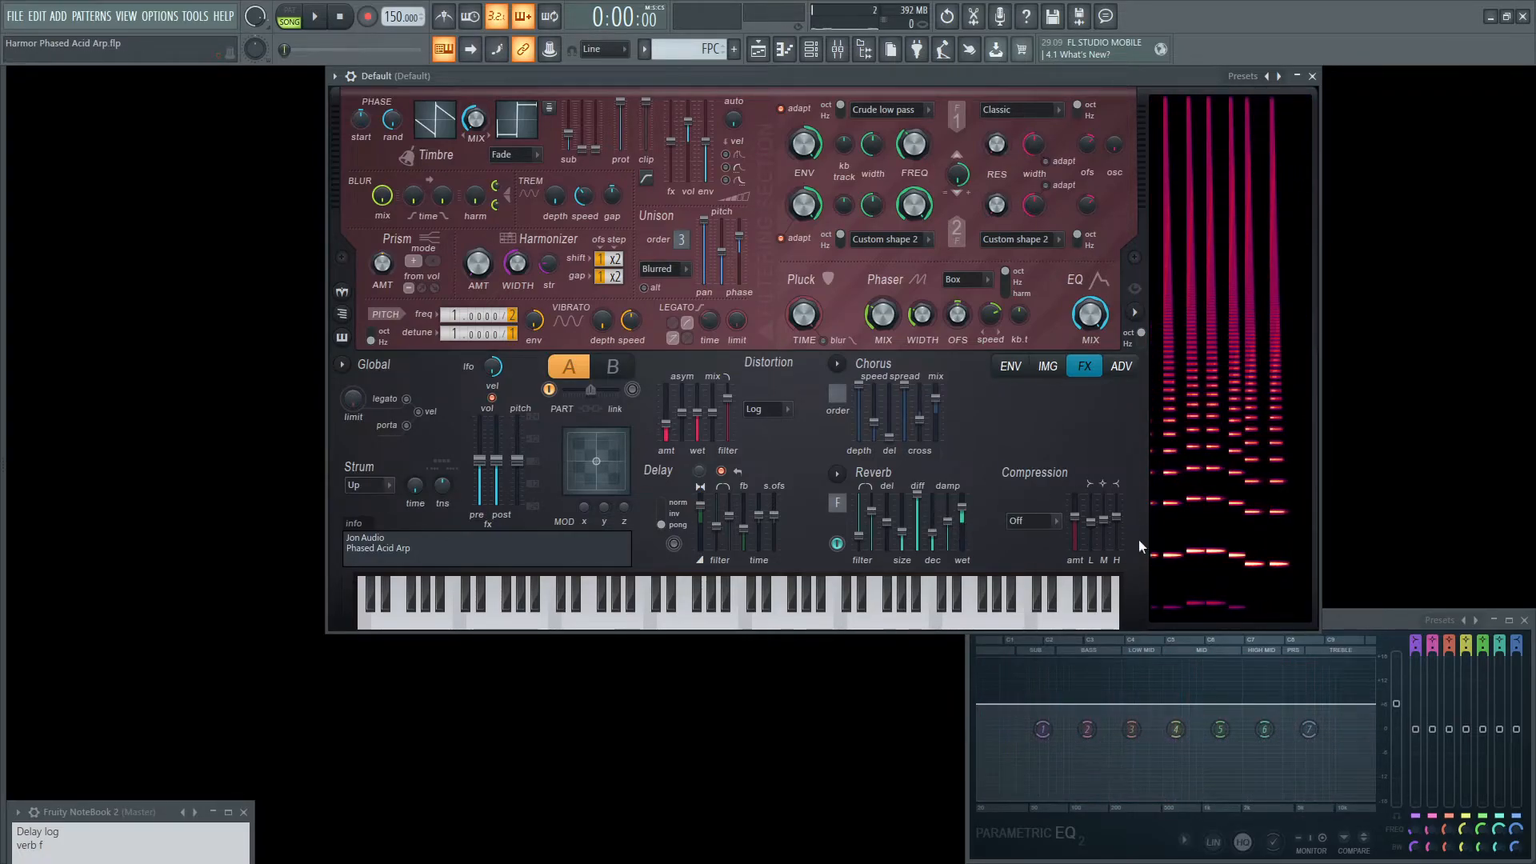
Bring up the Playlist arrangement with Harmor, FPC and the automation clip
left_click(1011, 365)
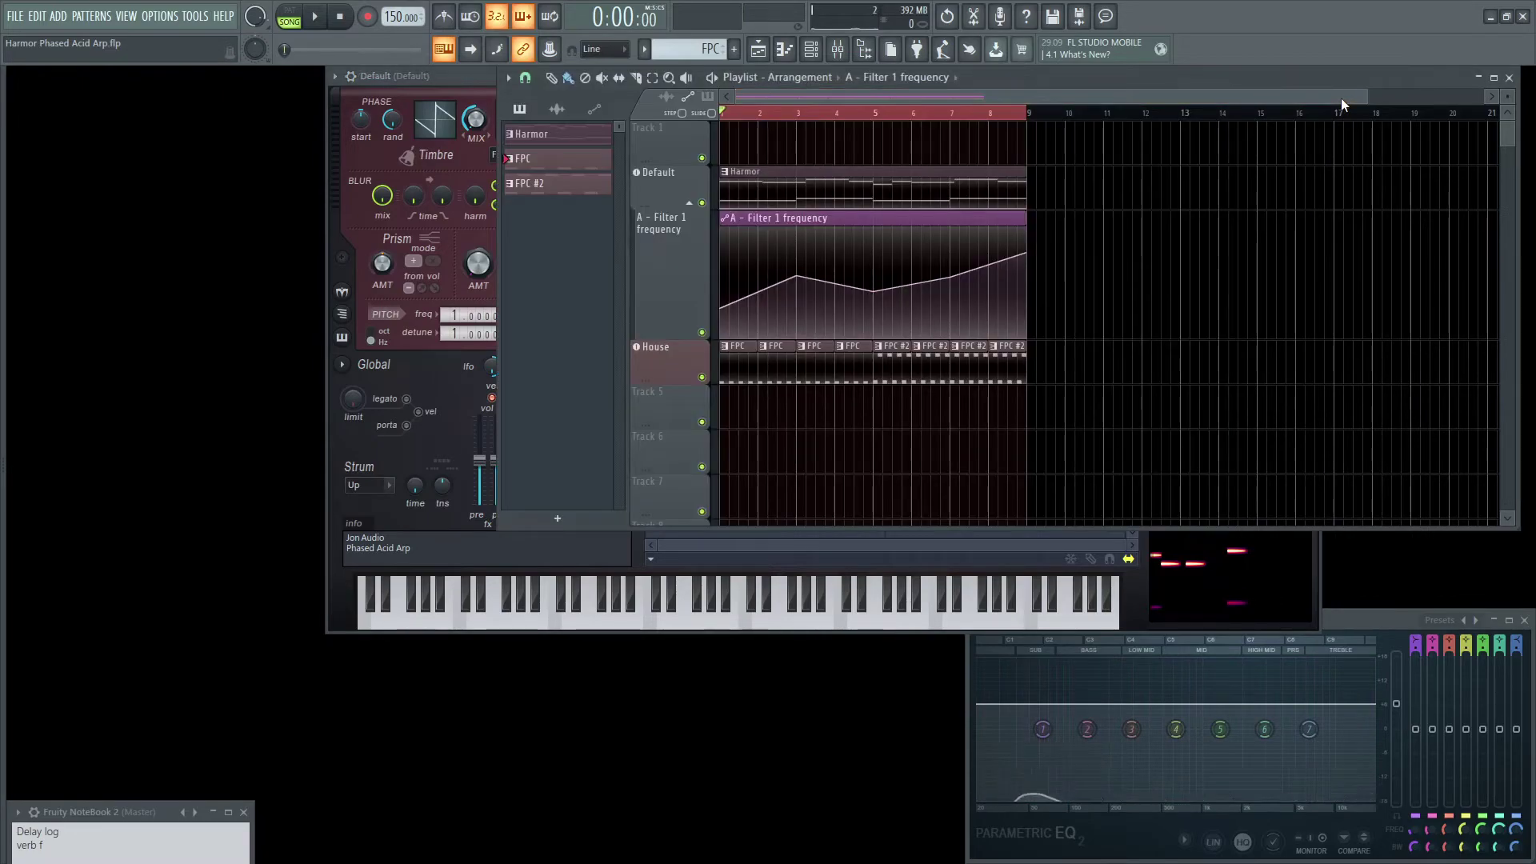
mouse_move(837, 114)
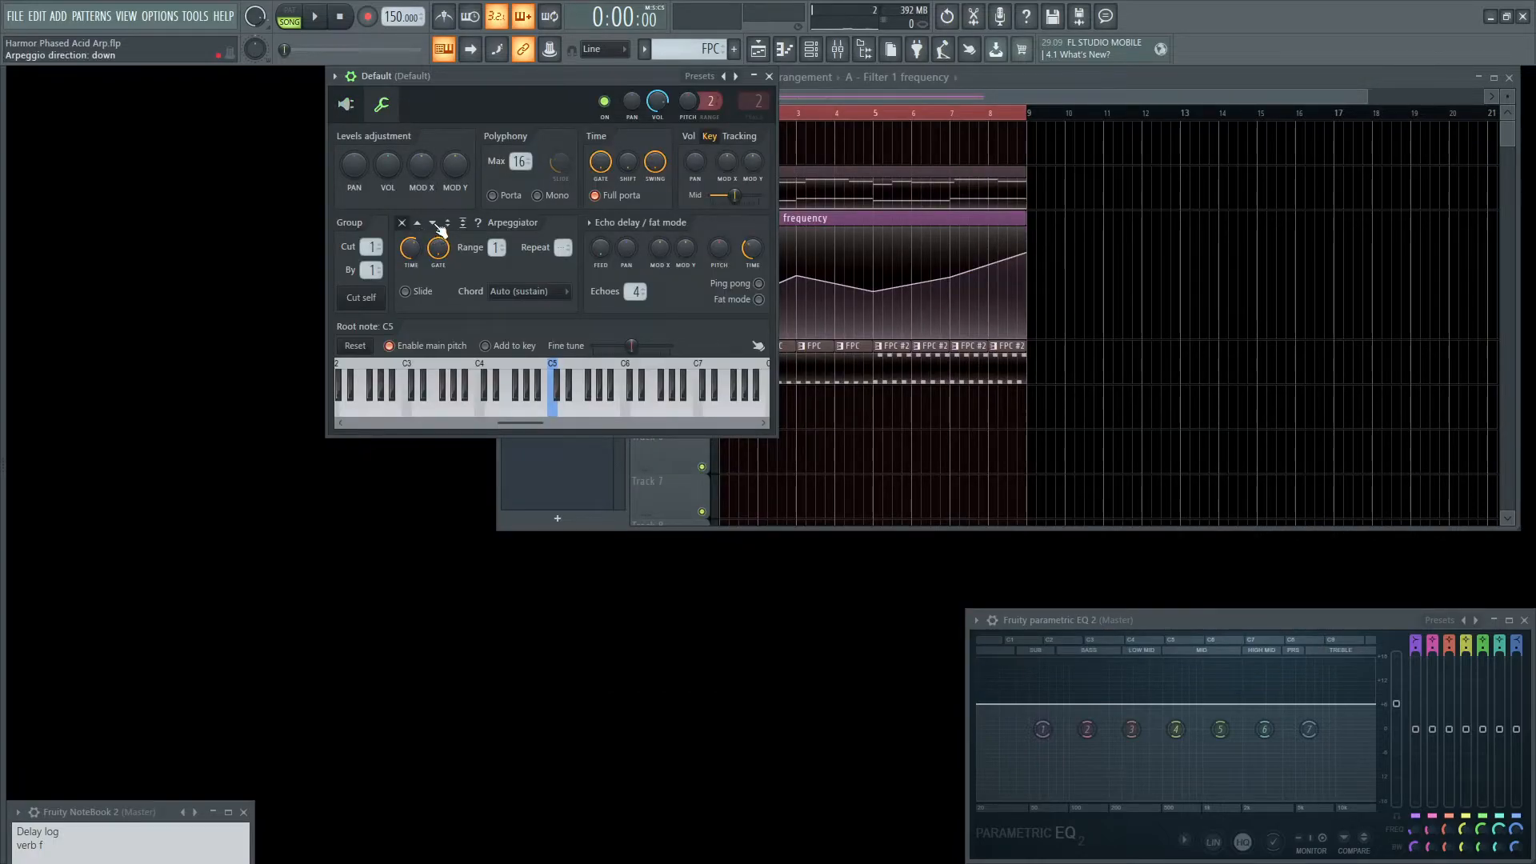
Make the arpeggio run downward and raise filter 1 resonance to about 13%
left_click(320, 17)
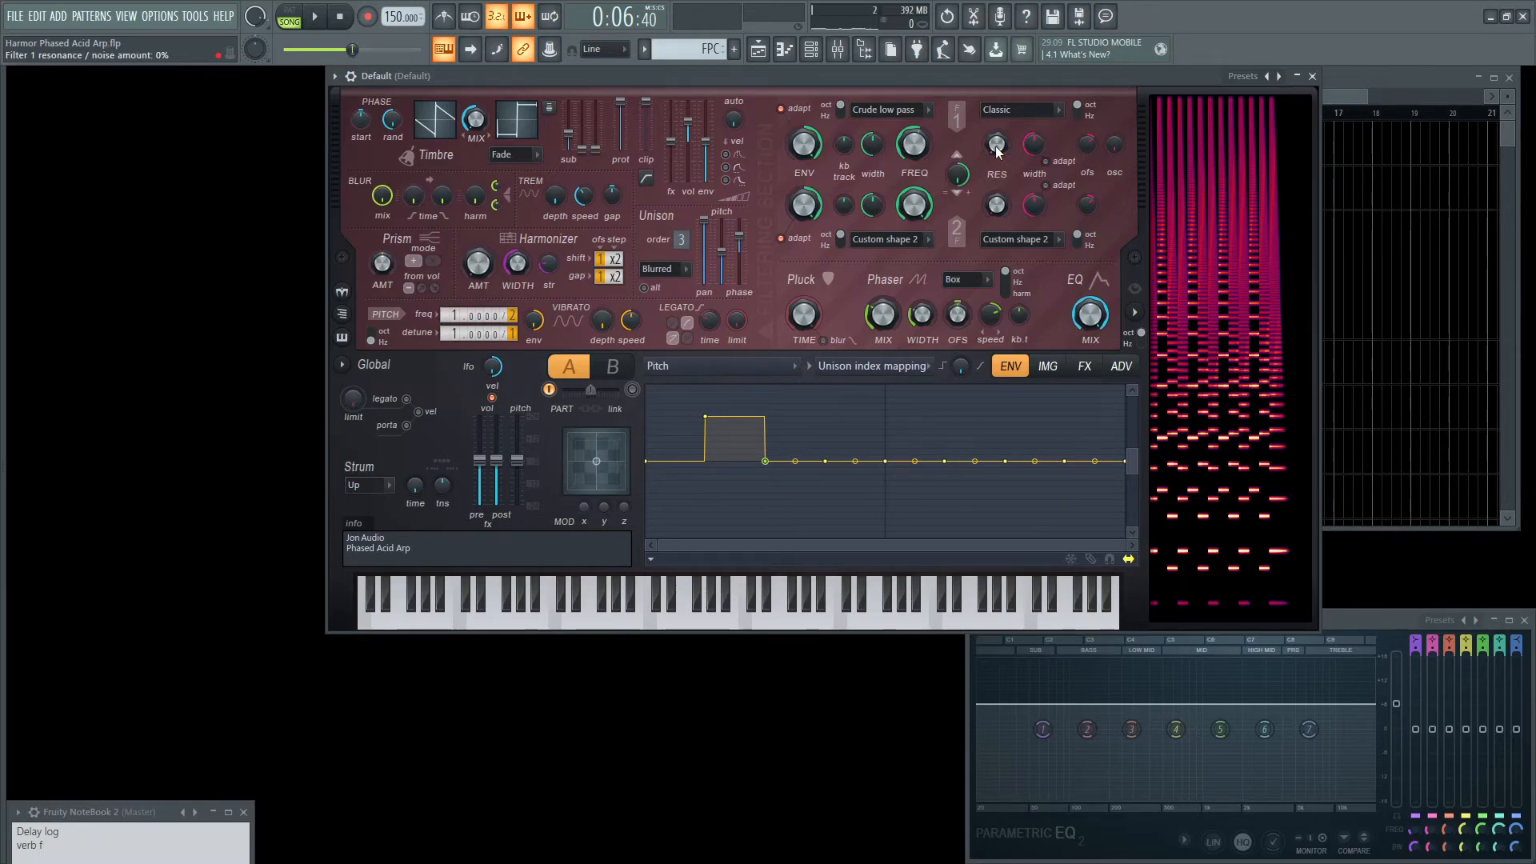
left_click(312, 18)
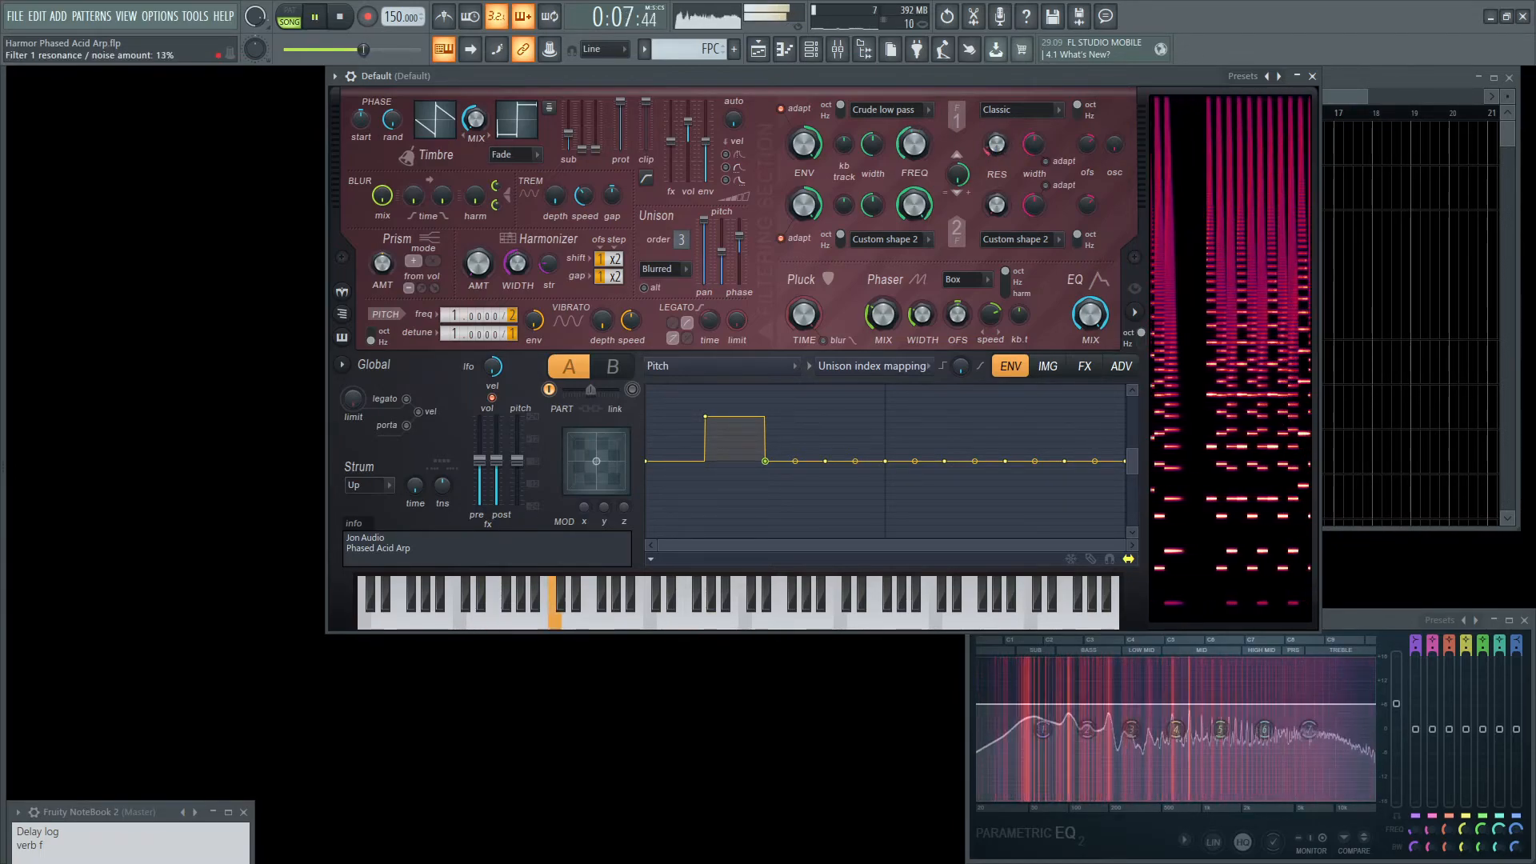